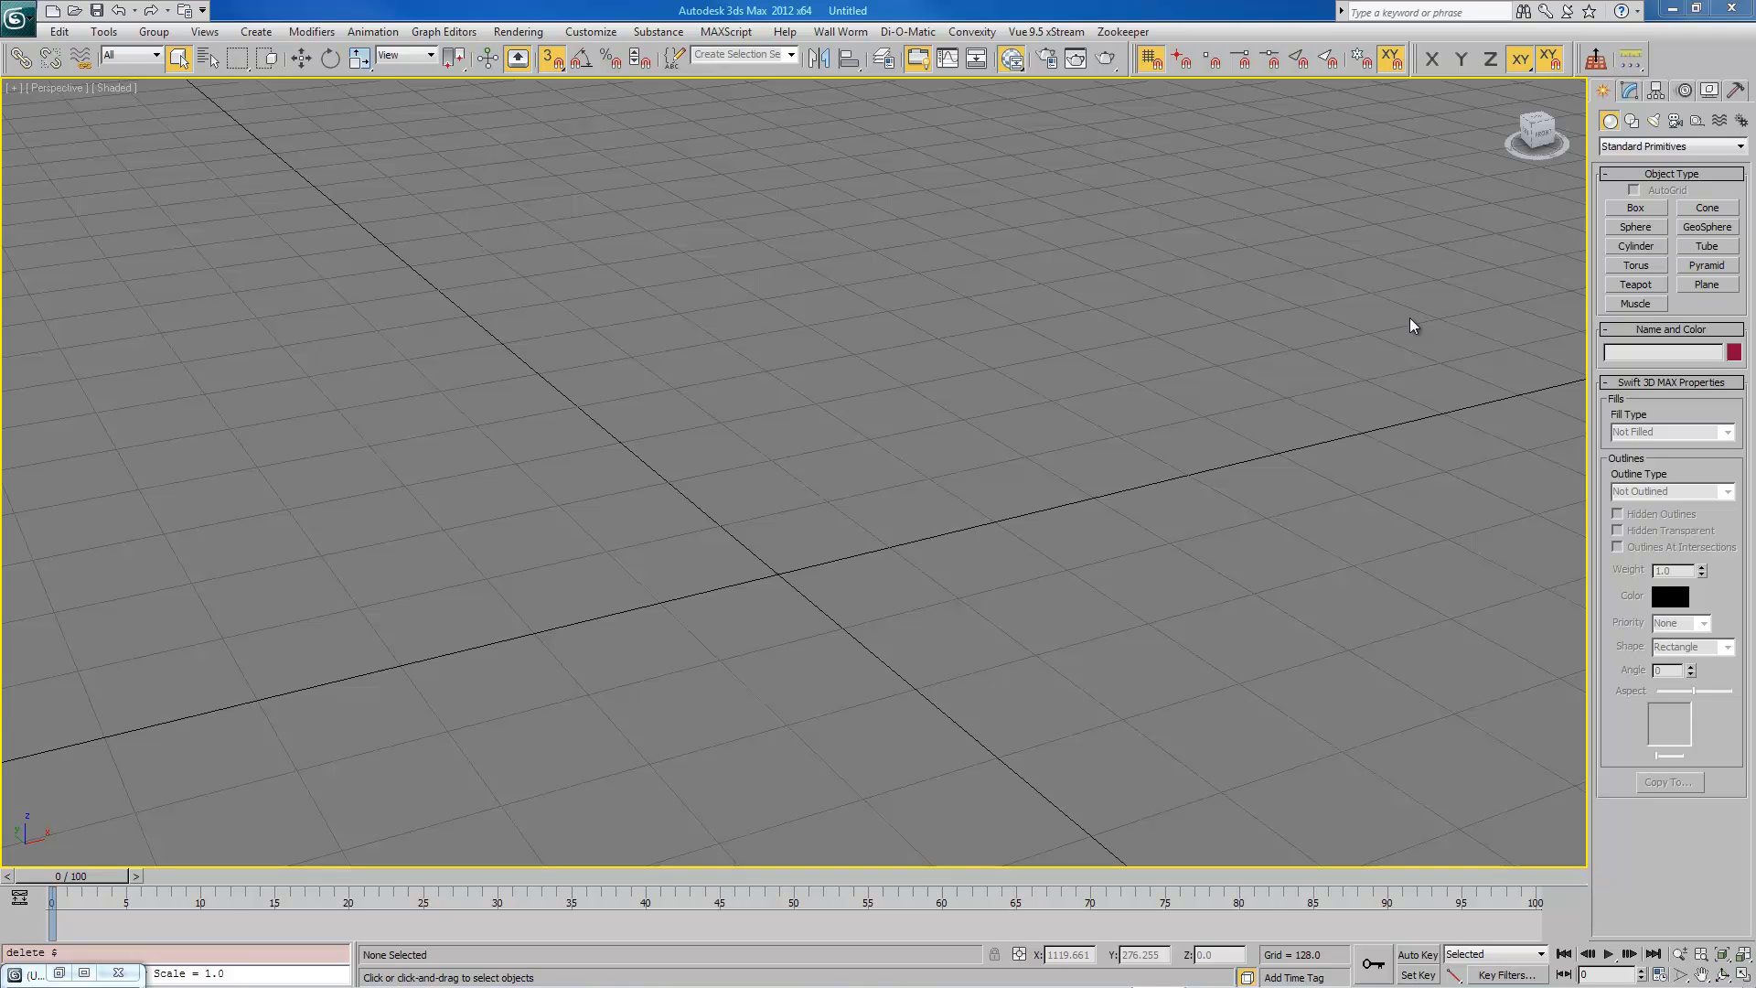
mouse_move(1383, 333)
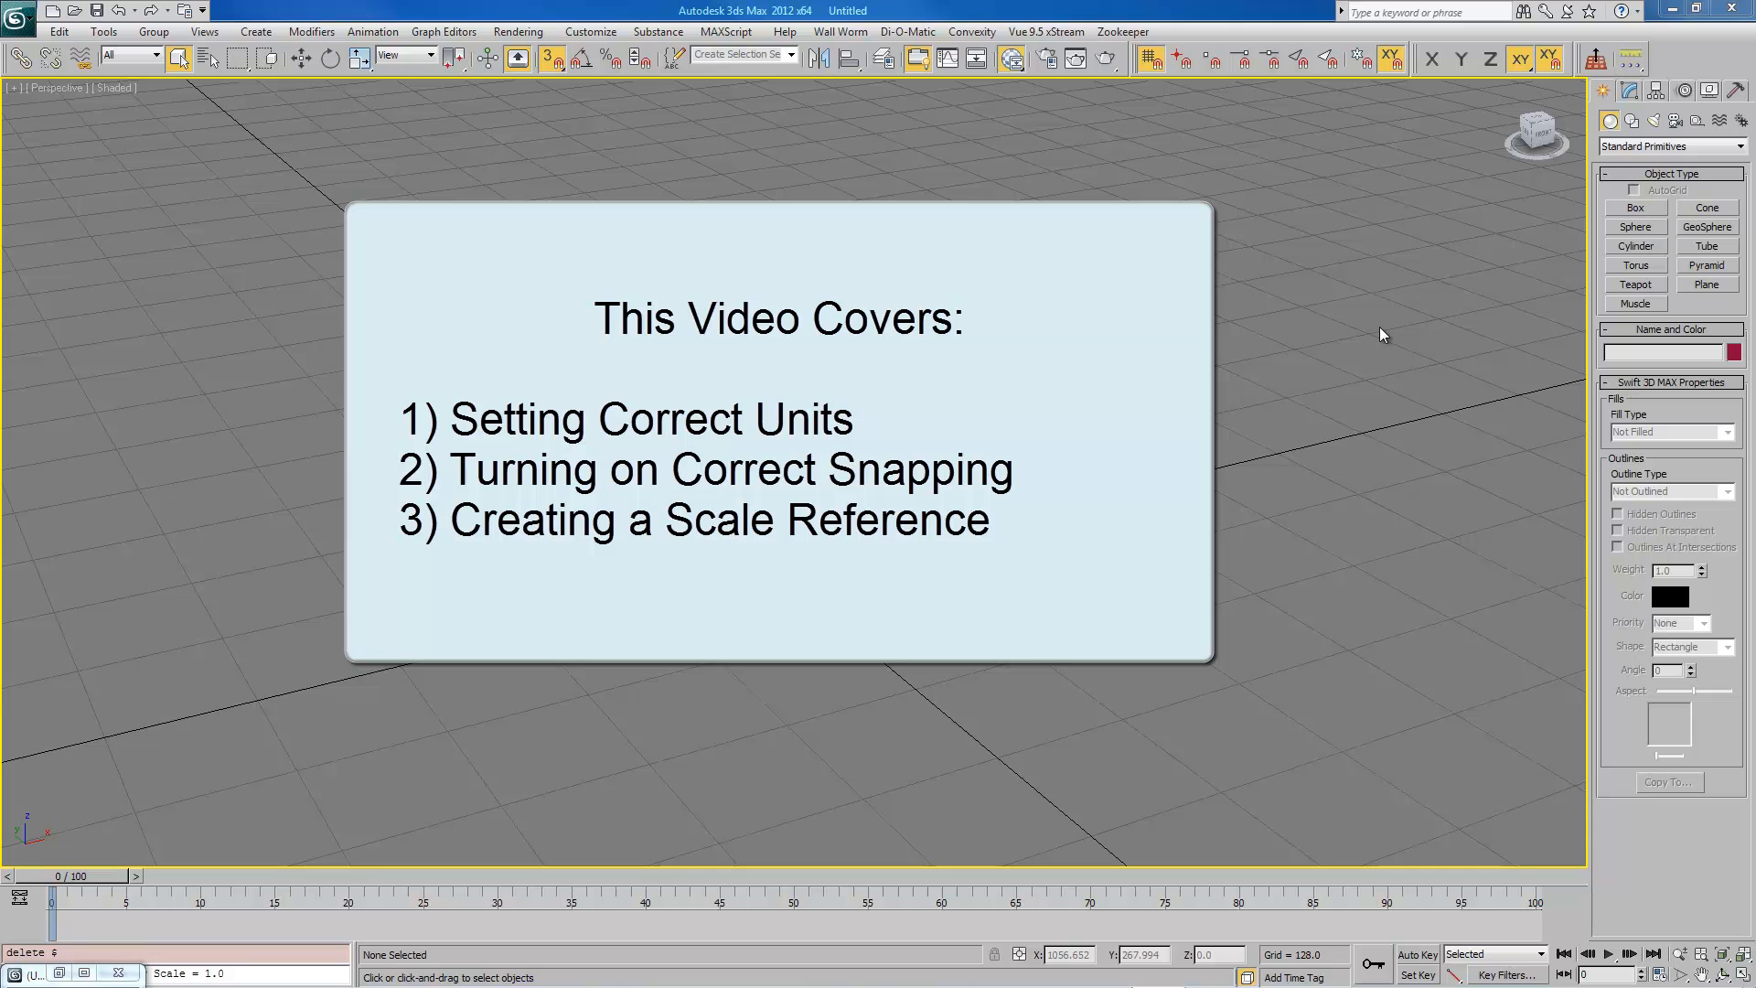
mouse_move(1220, 338)
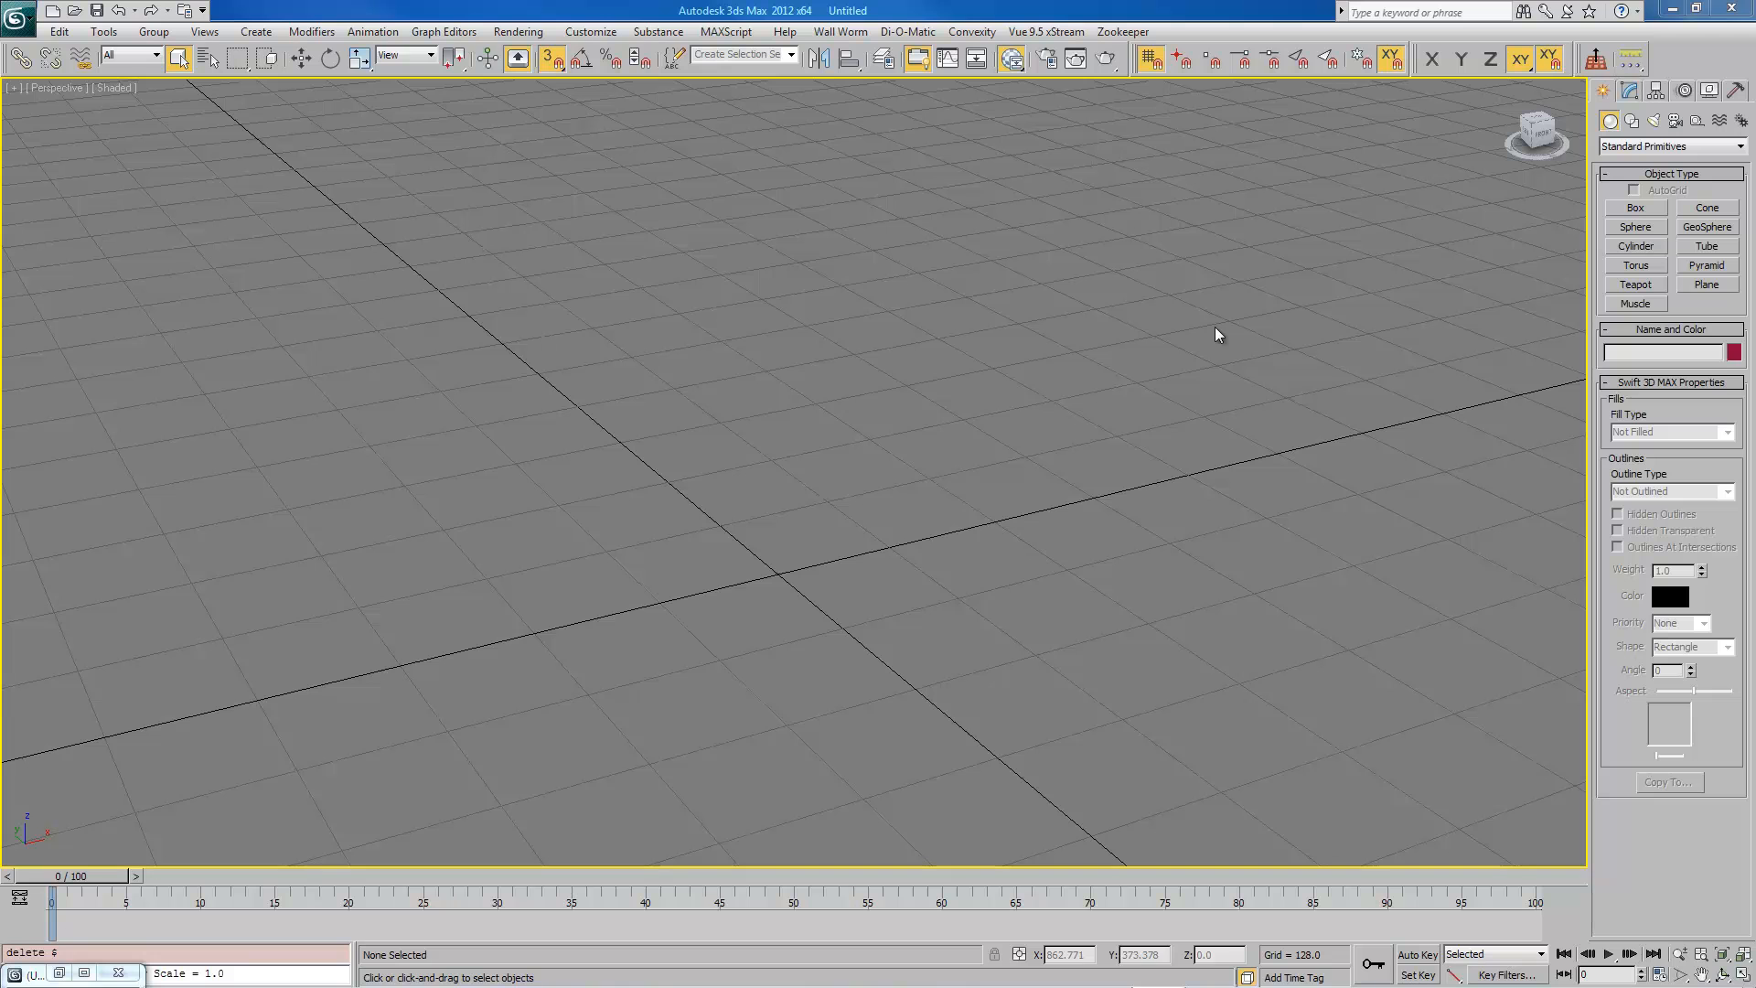
Step: Set the system unit scale to 1 unit = 1.0 inch and keep generic display units
left_click(590, 31)
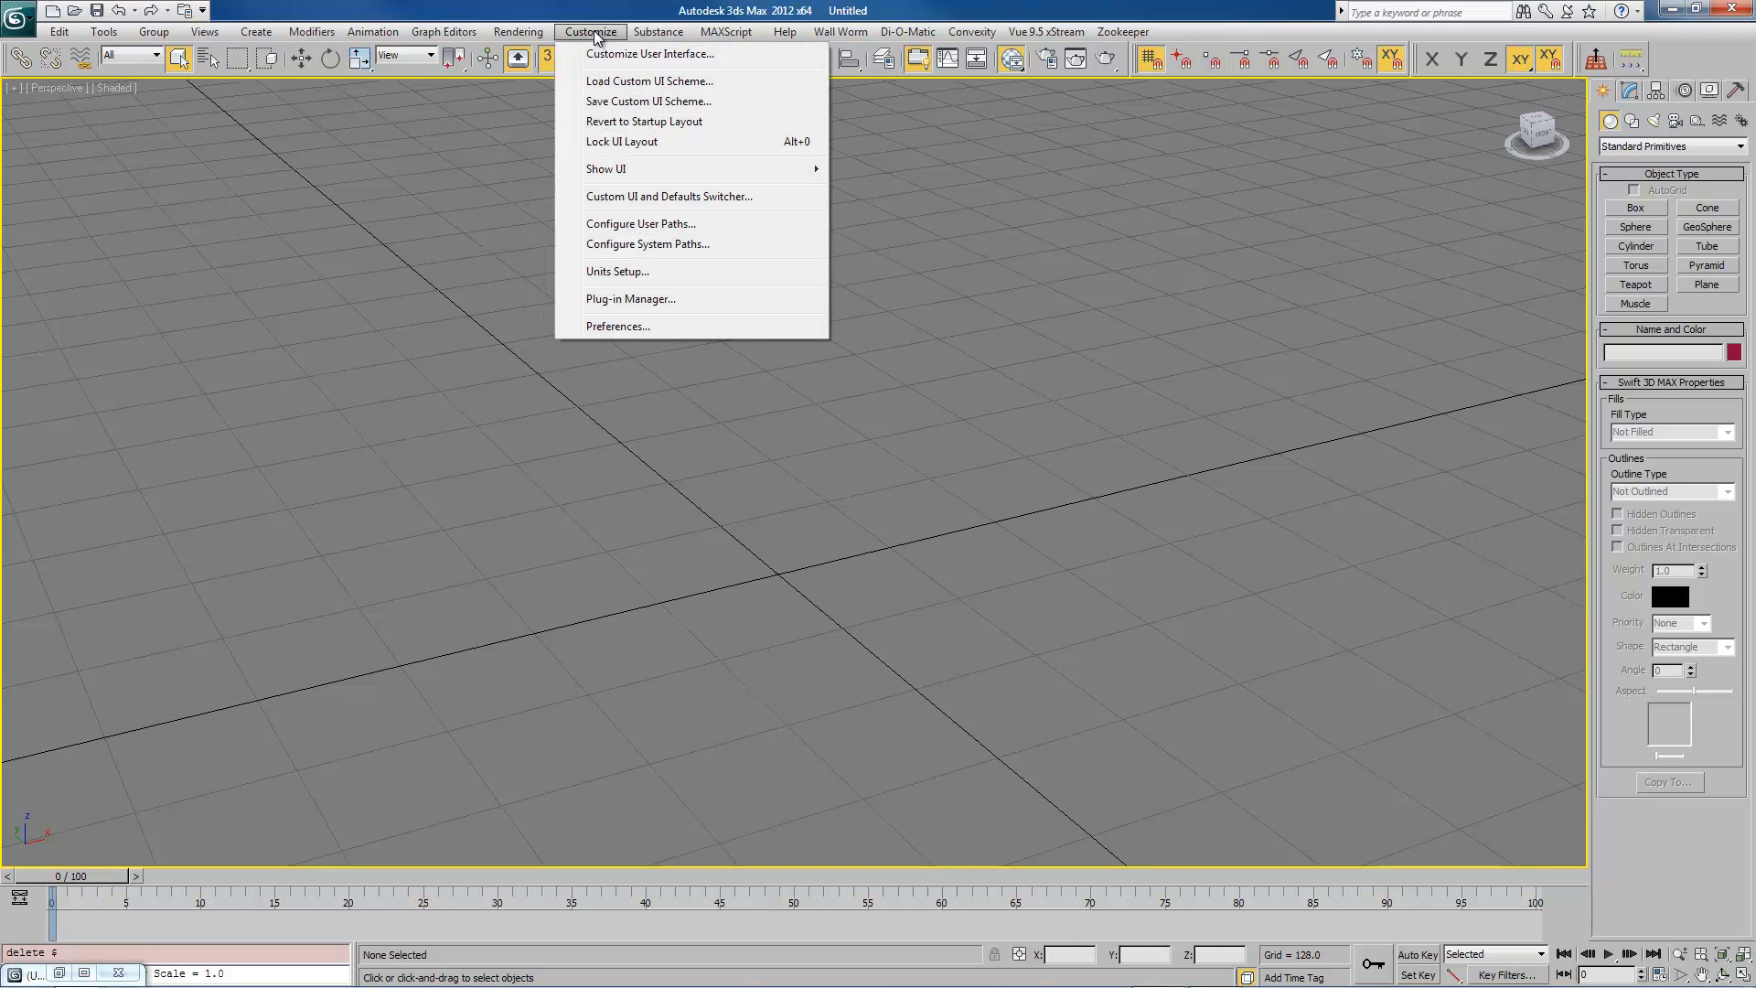
mouse_move(616, 278)
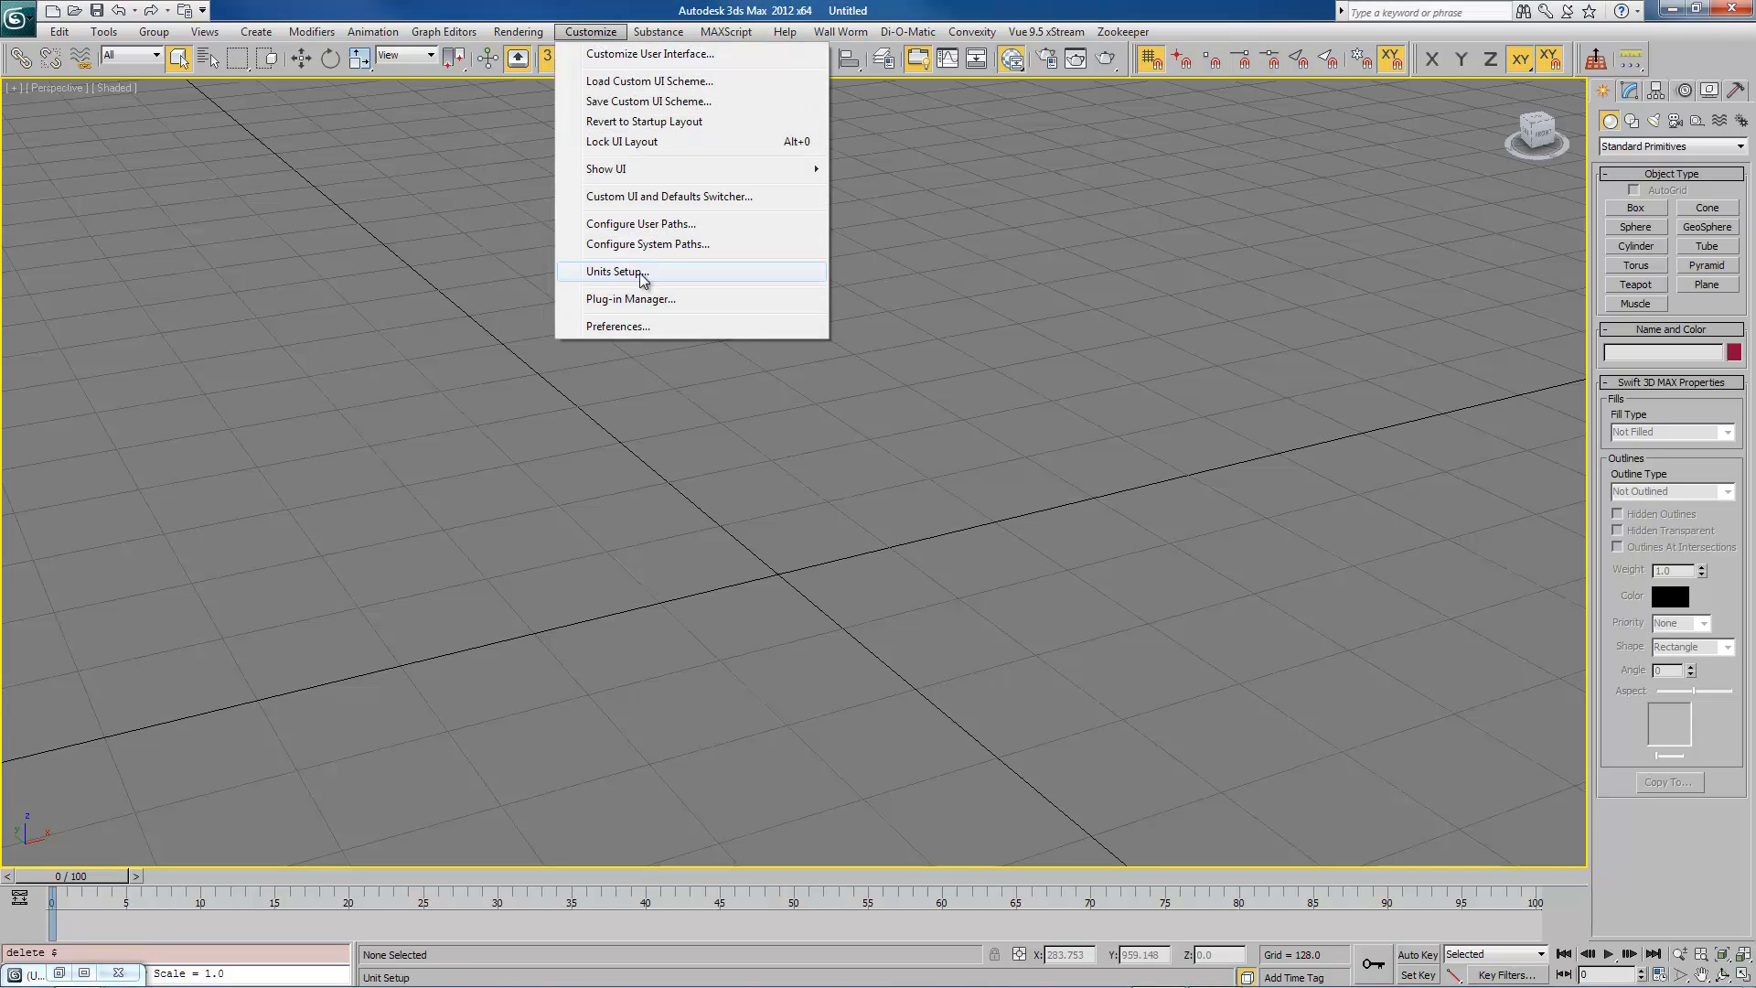
left_click(615, 271)
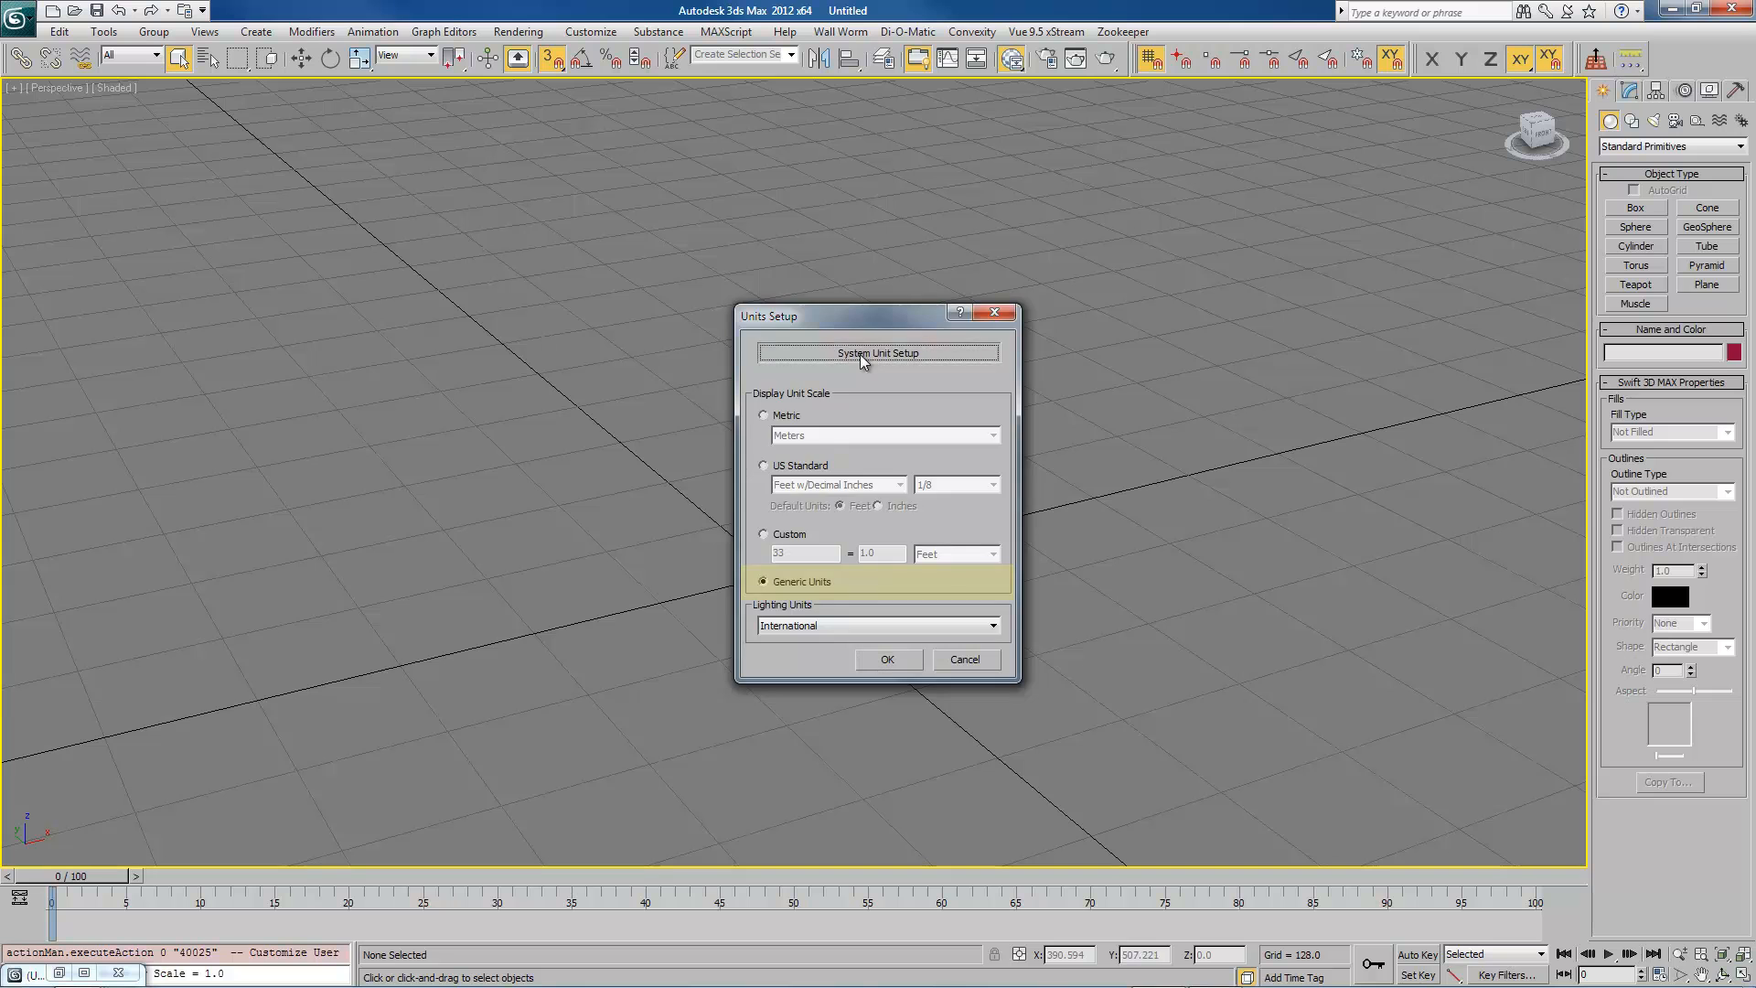
left_click(878, 351)
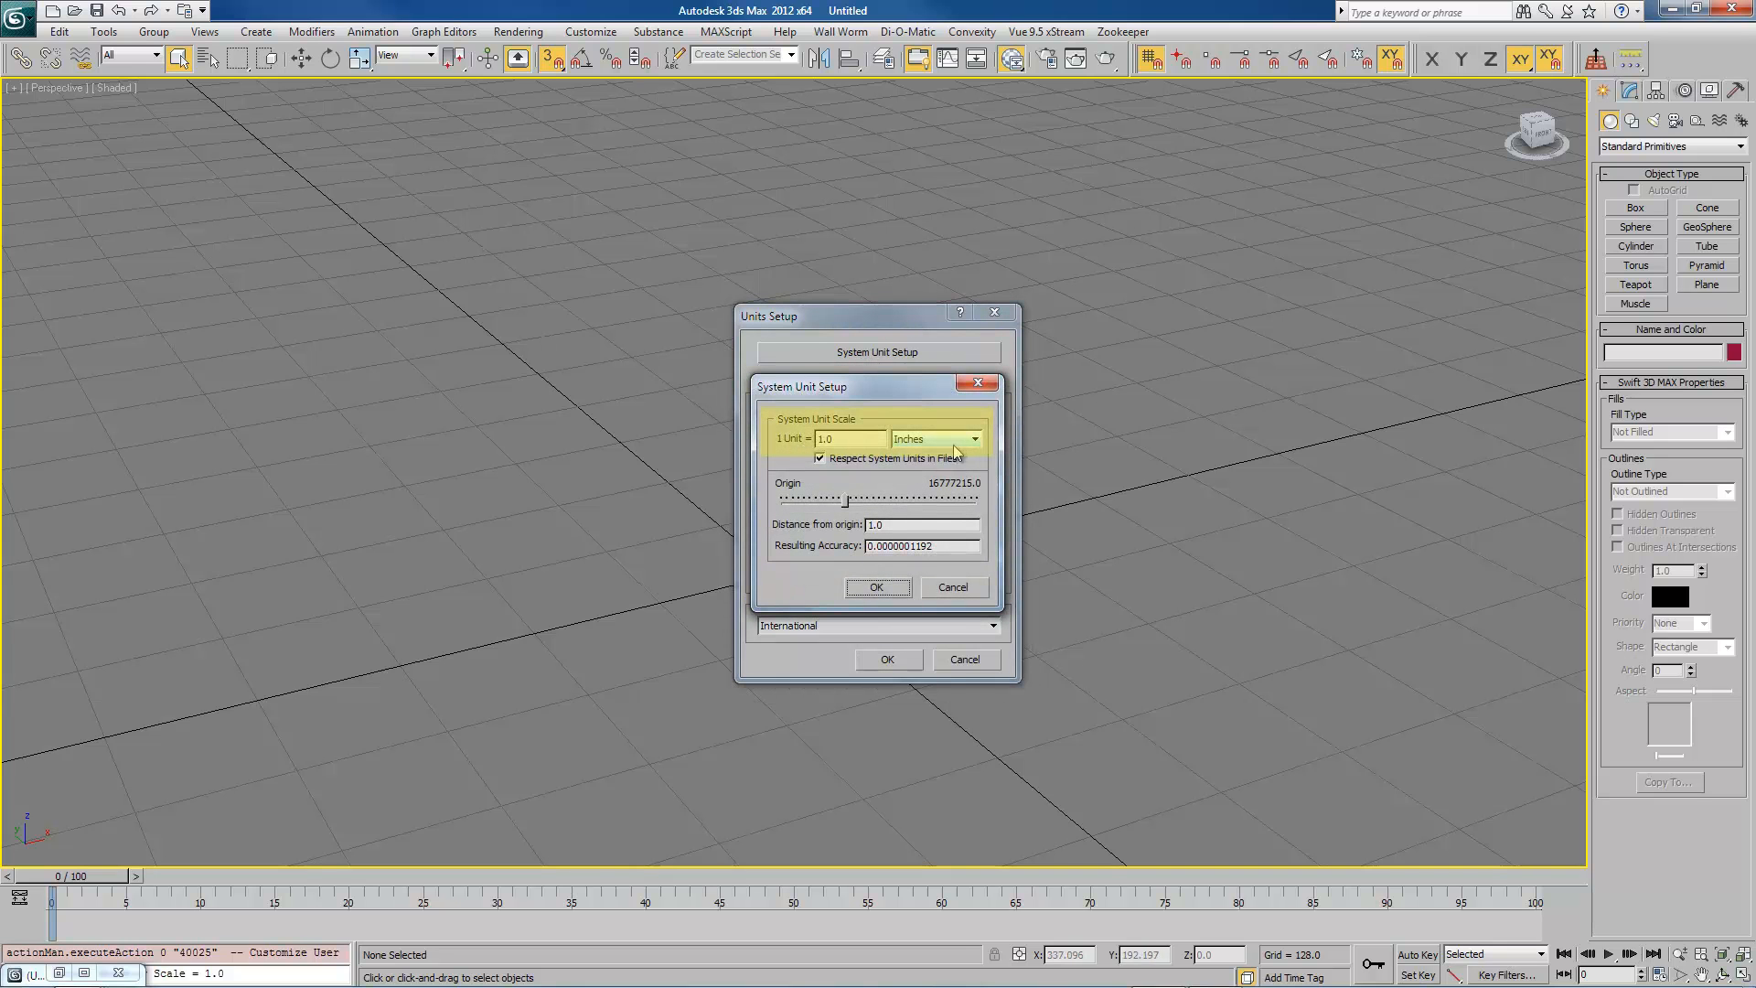
left_click(877, 588)
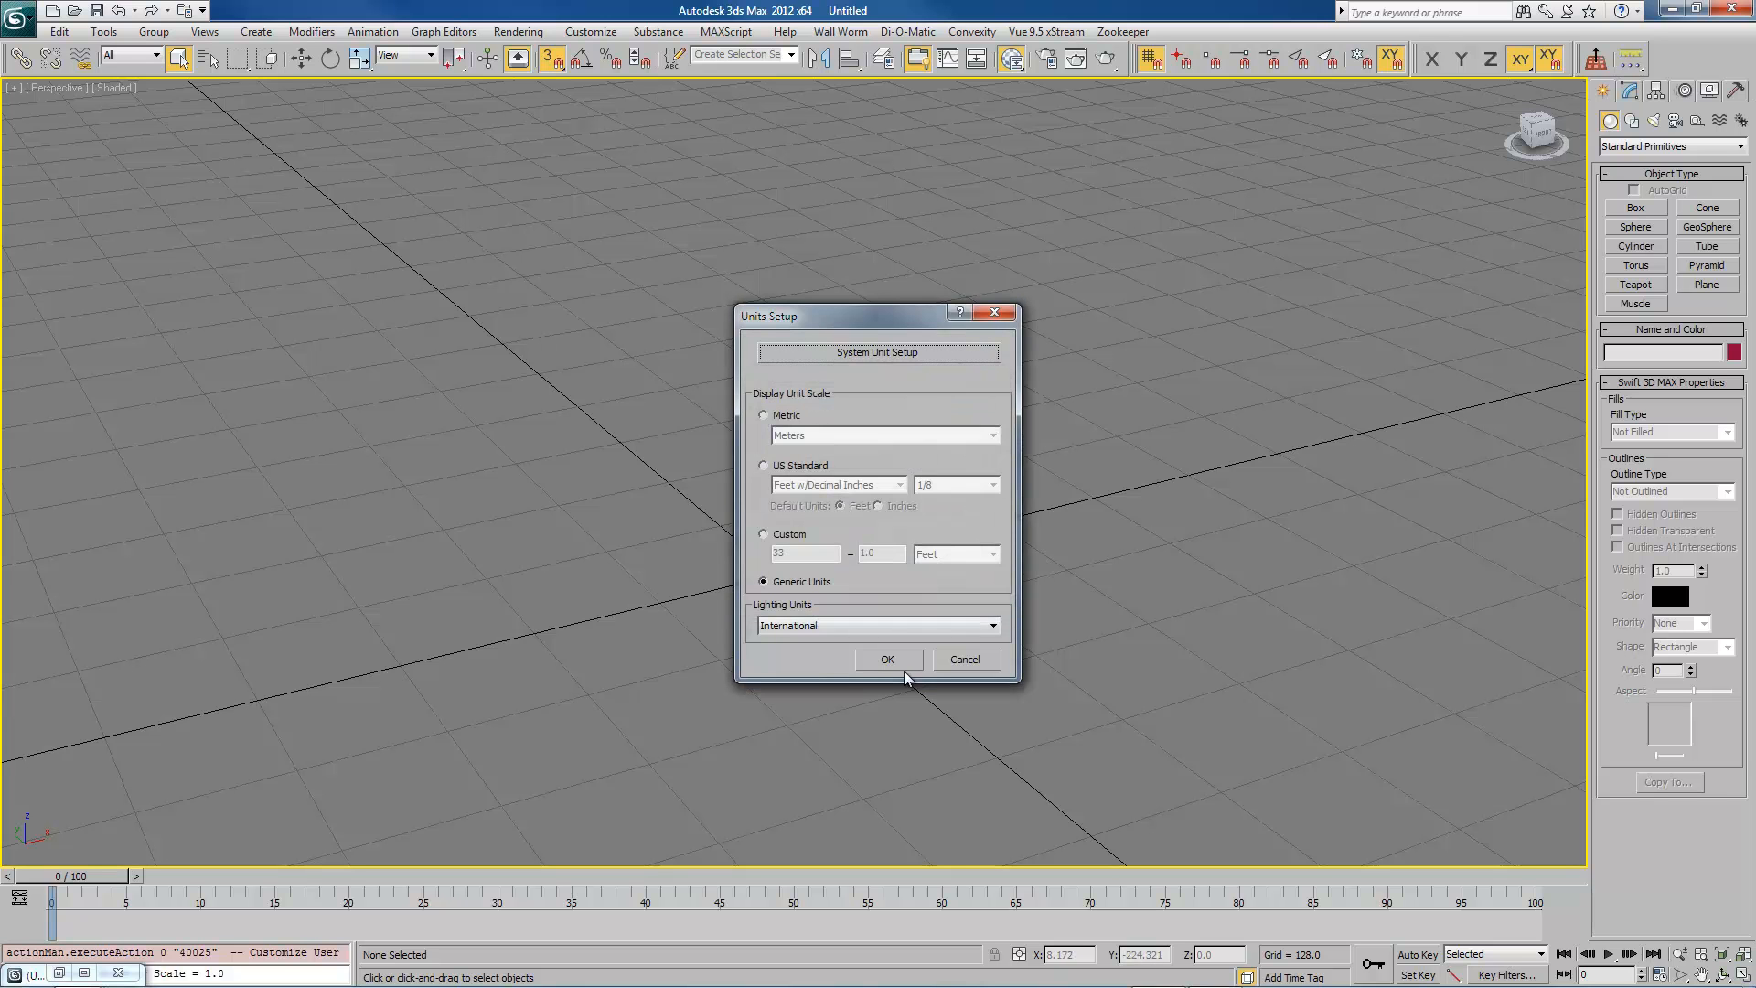
left_click(887, 659)
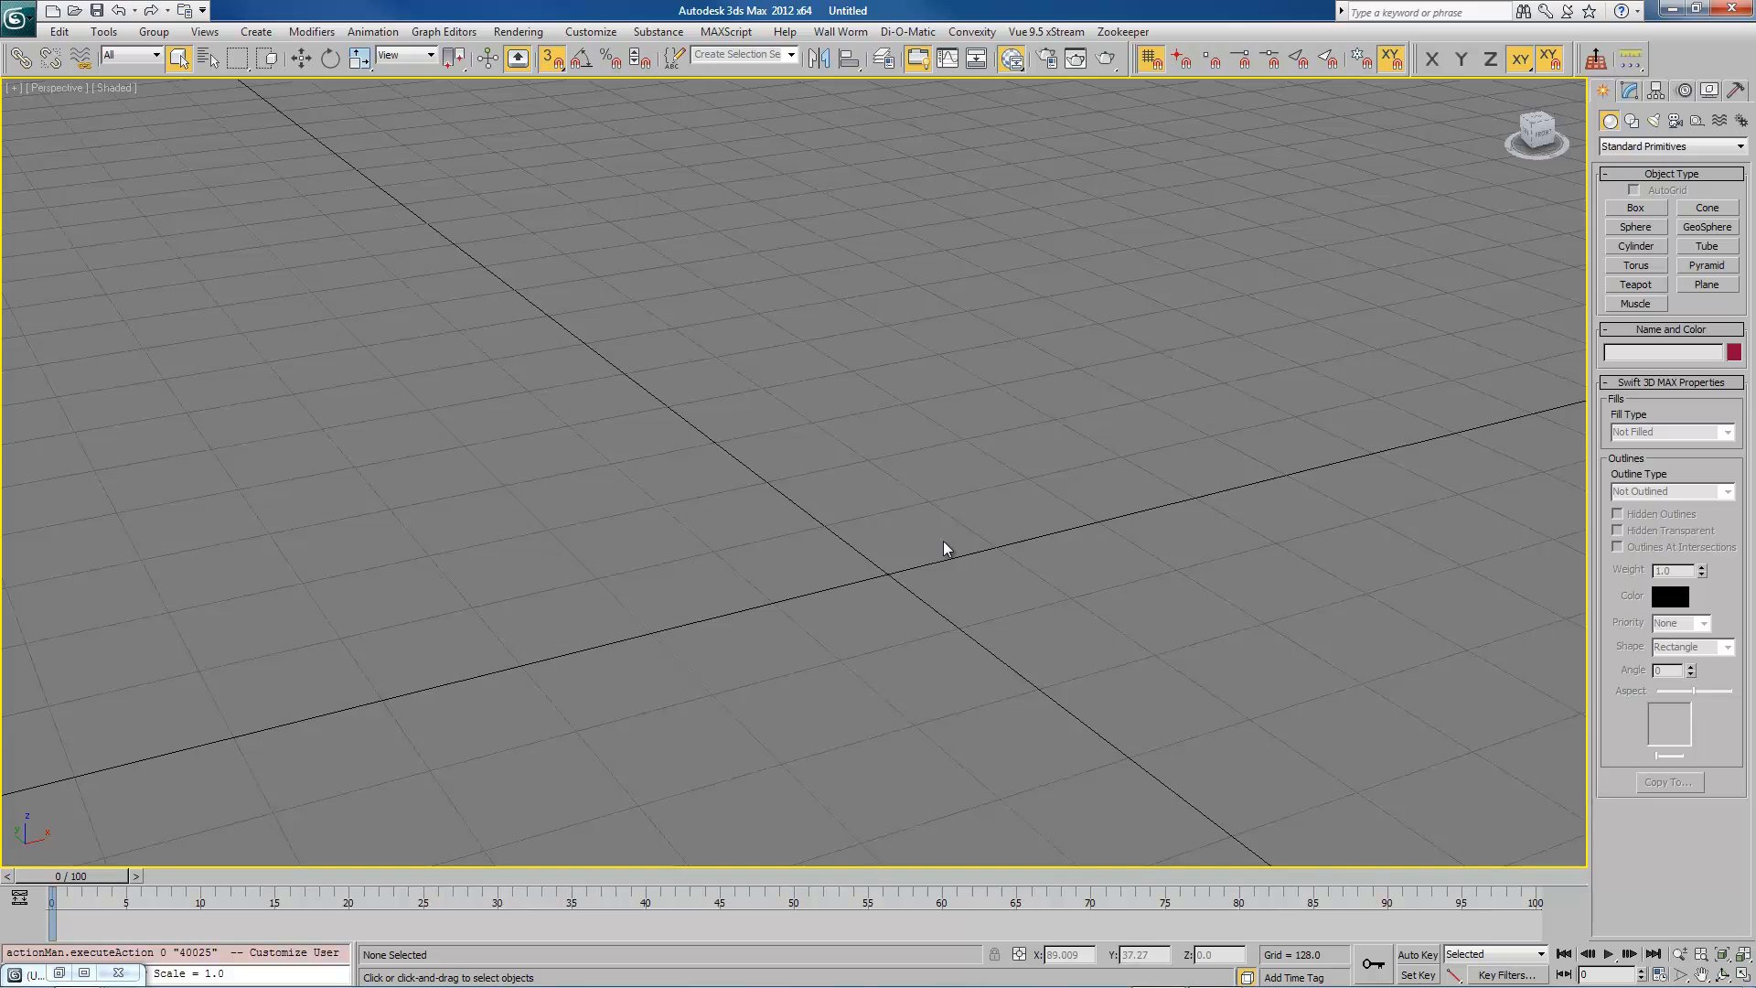
mouse_move(932, 550)
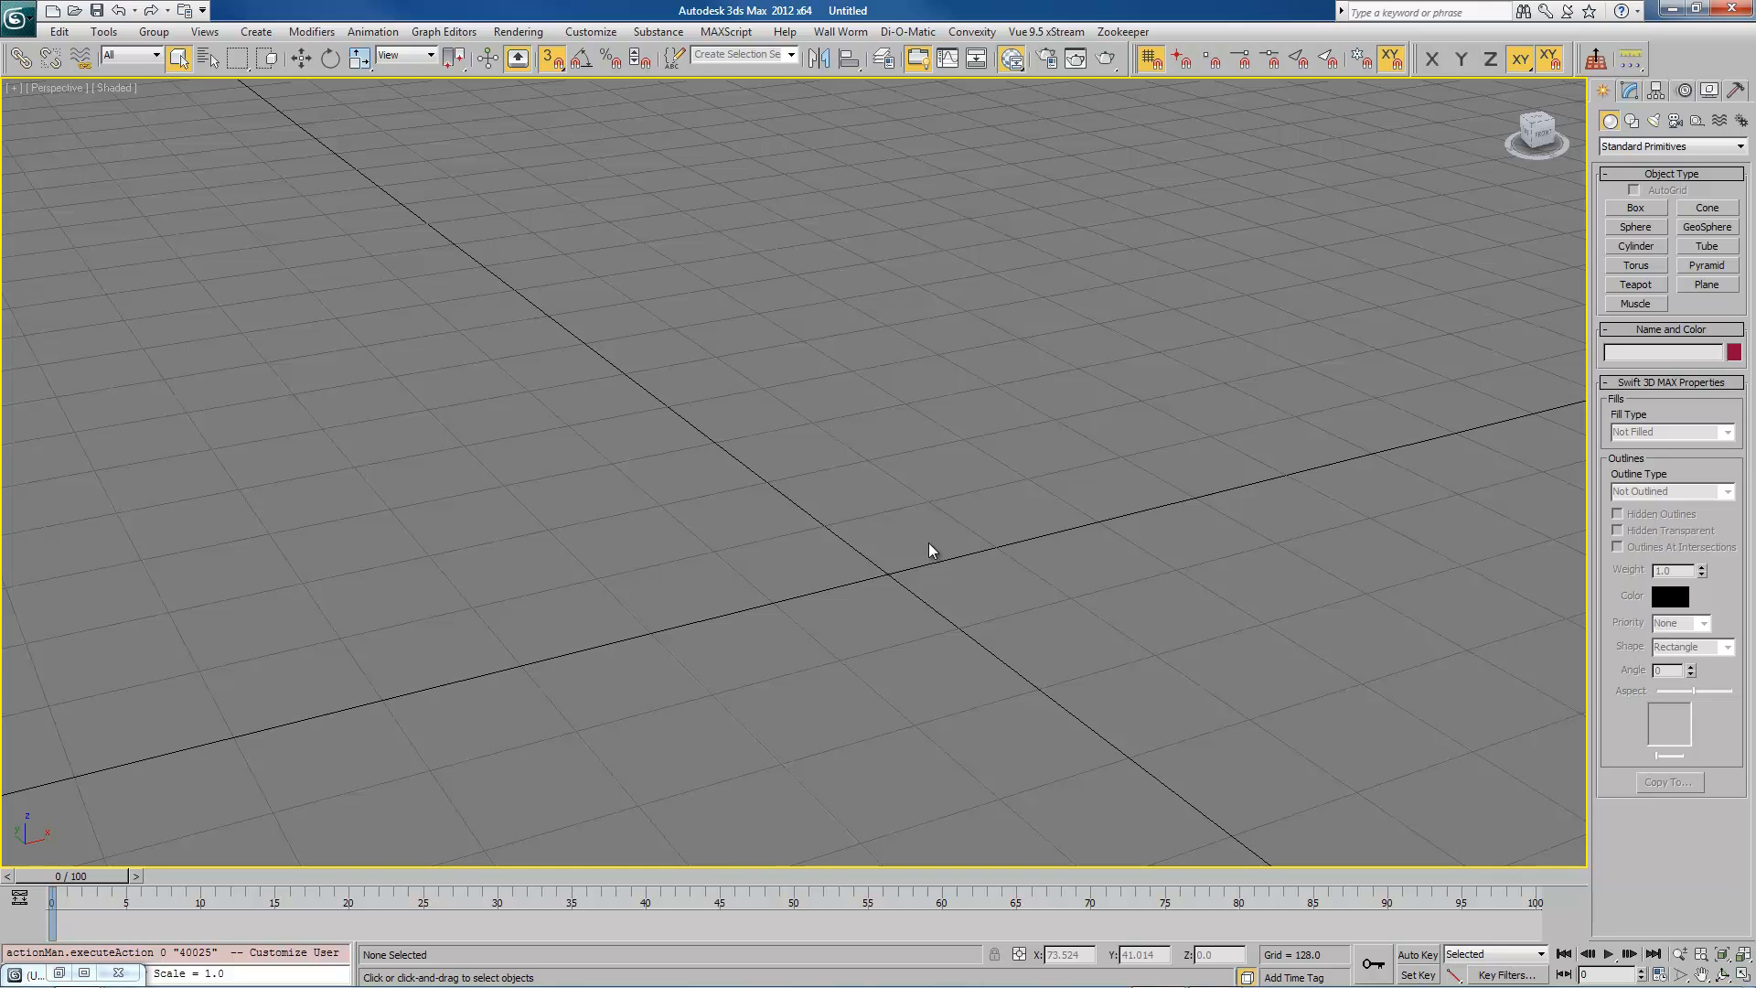
mouse_move(792, 326)
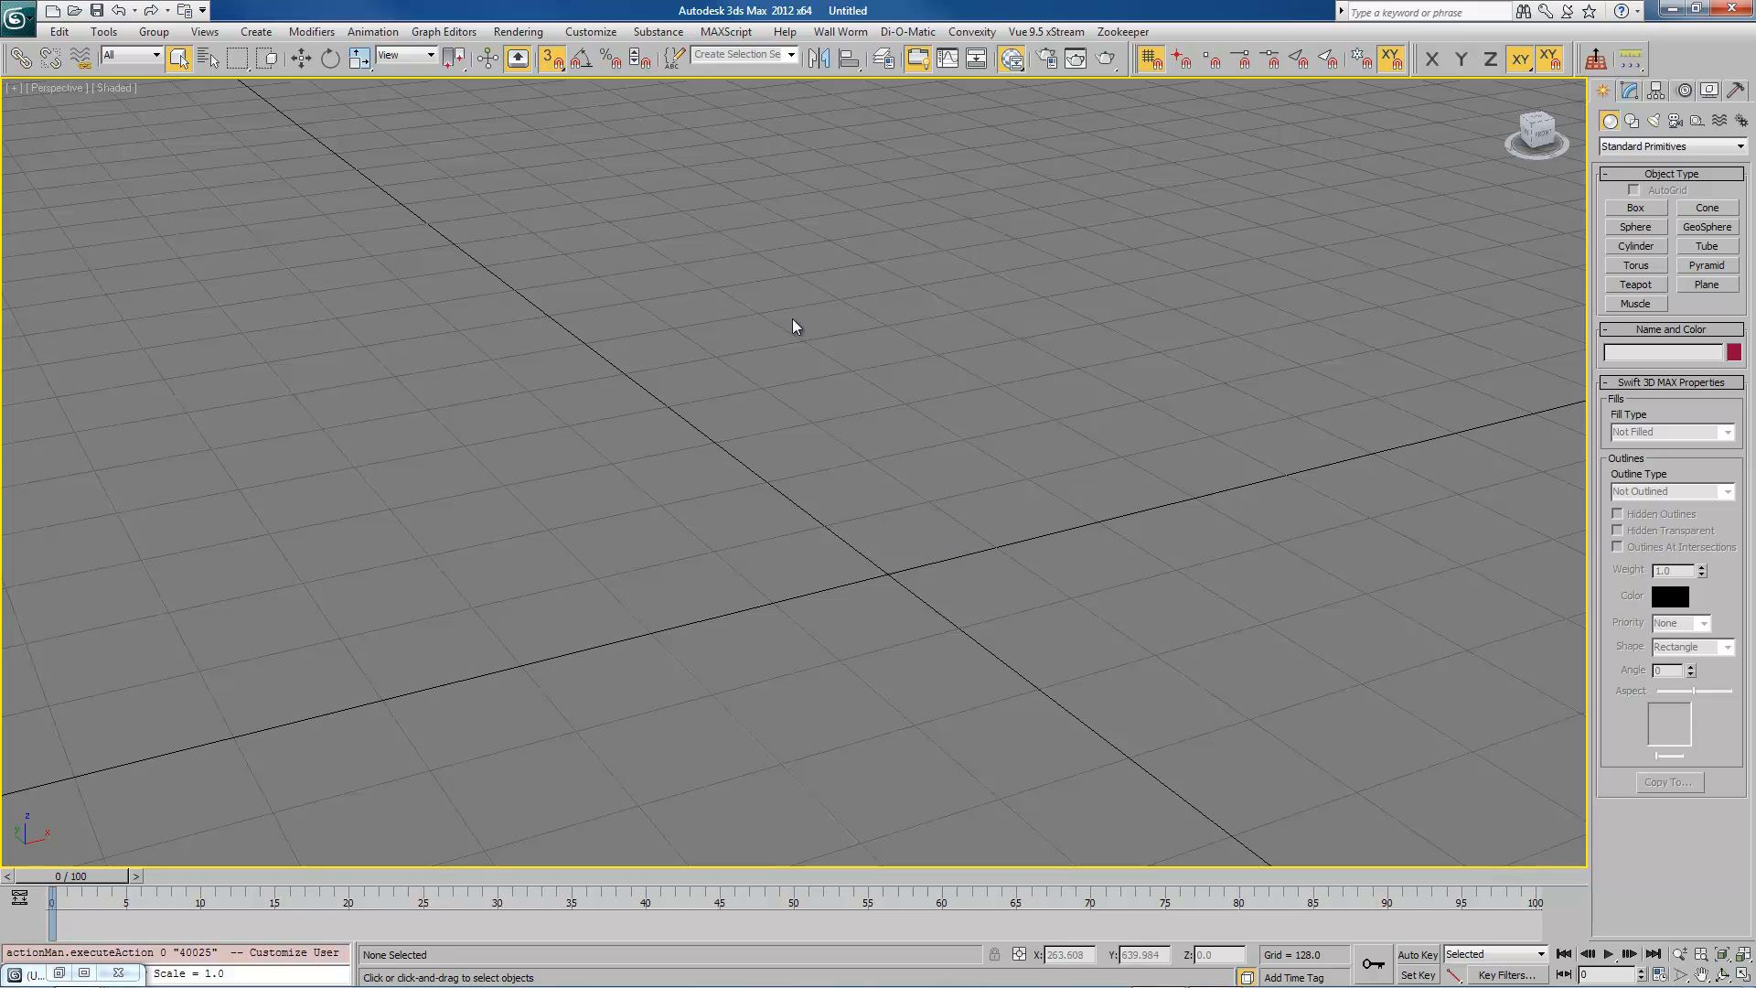
mouse_move(549, 59)
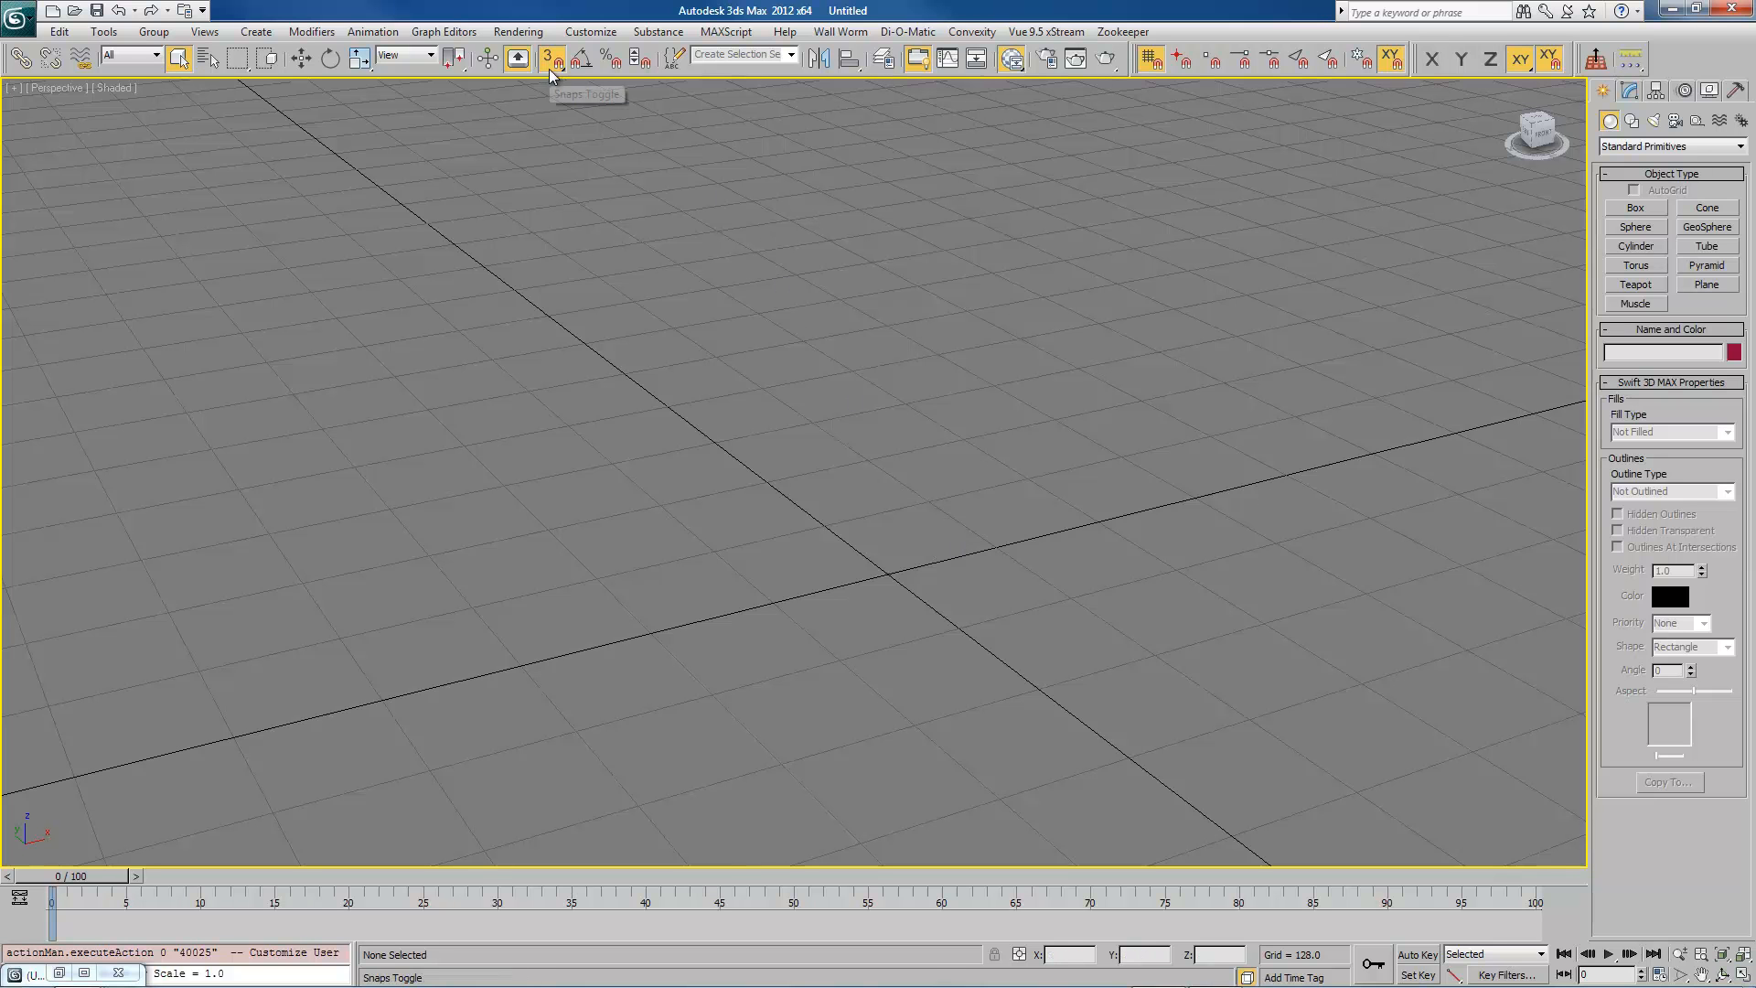
Step: Turn the Snaps Toggle on and bring up the Grid and Snap Settings
left_click(518, 59)
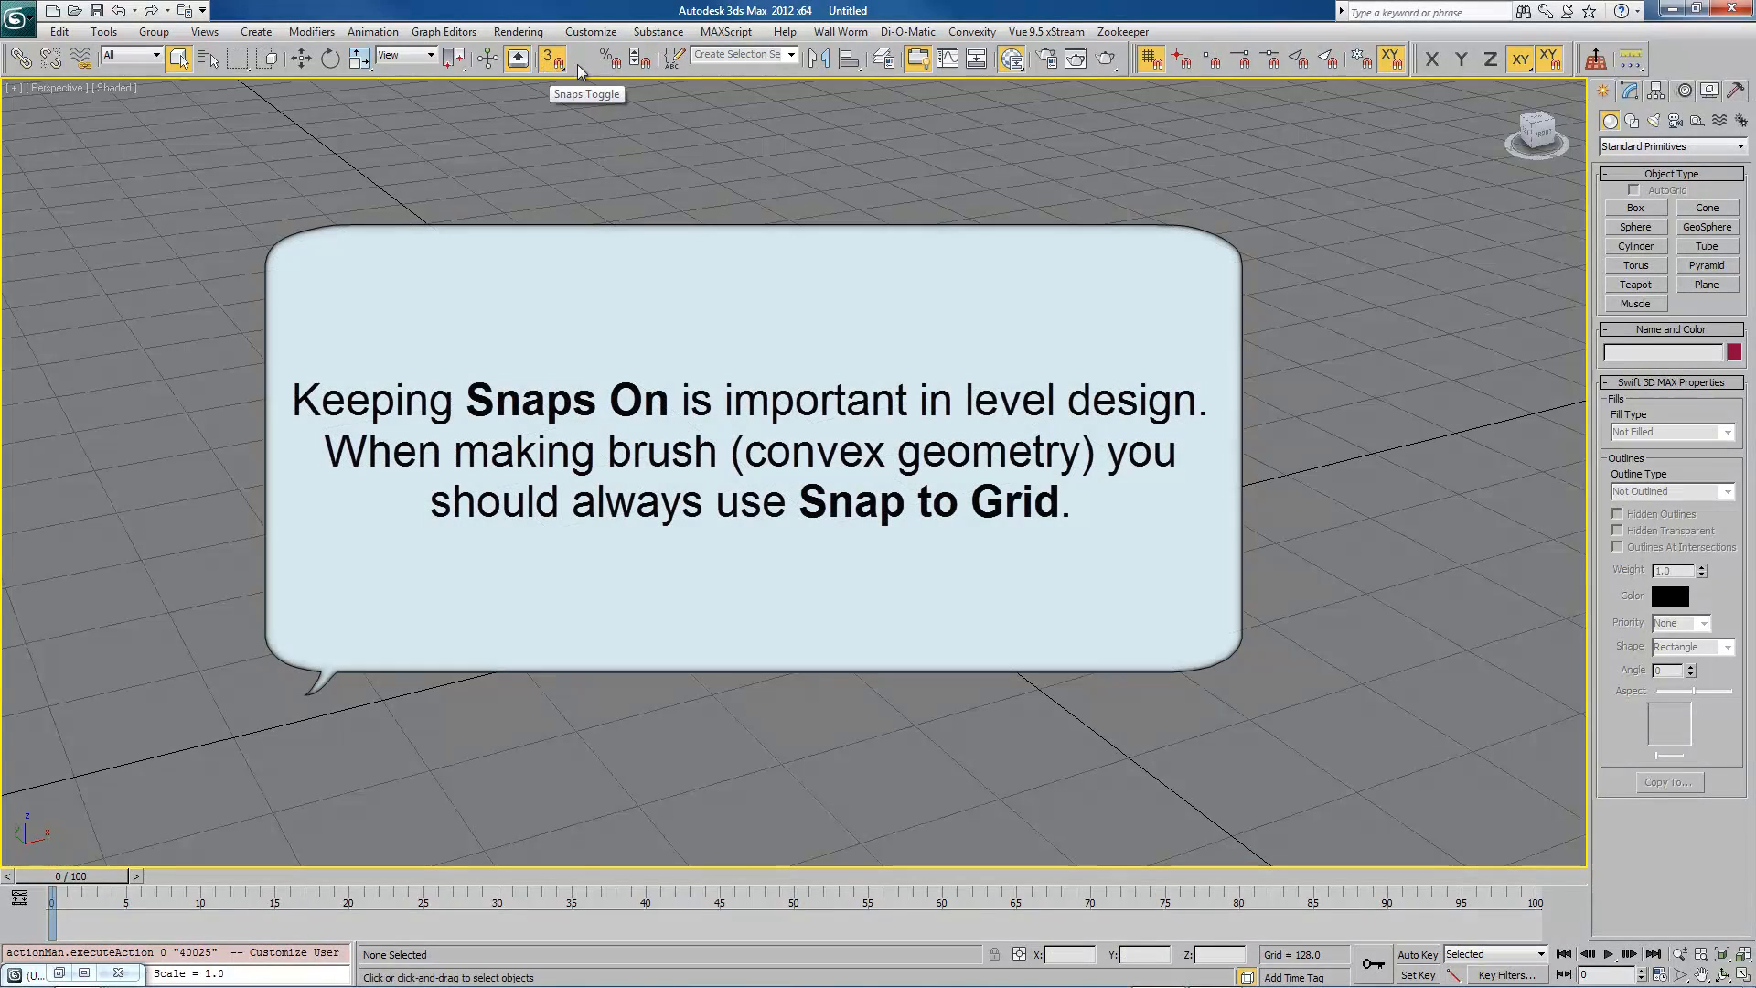
mouse_move(1149, 58)
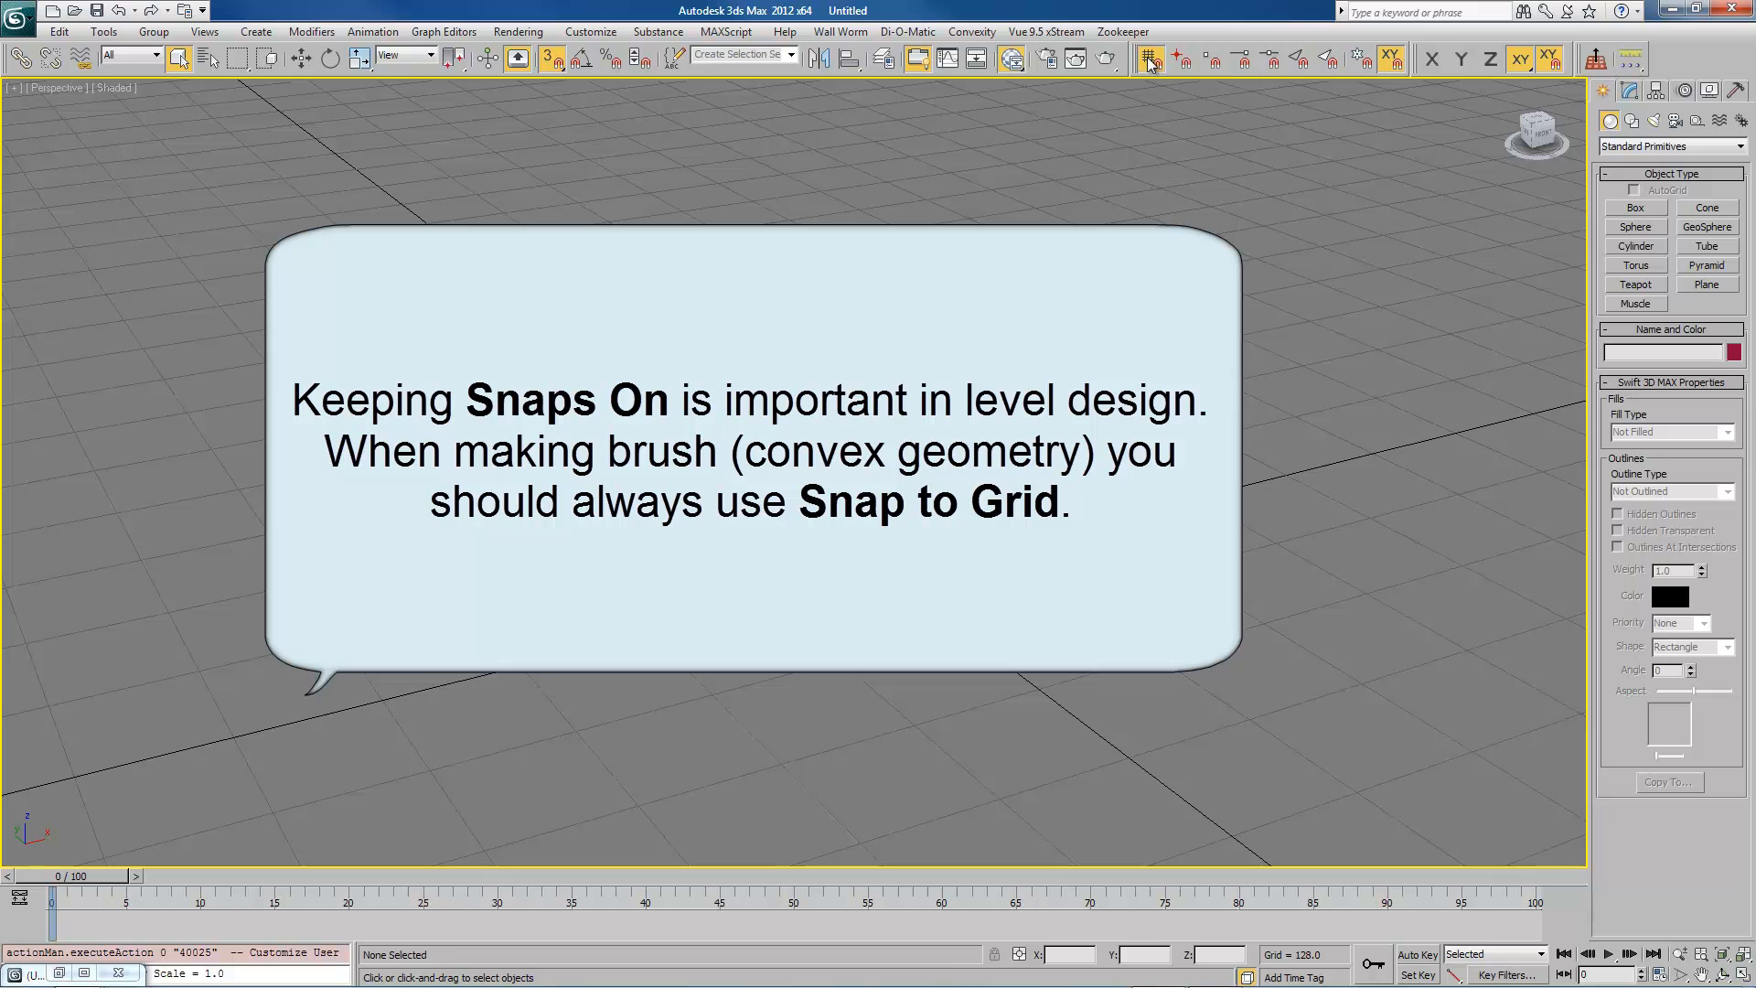
left_click(1148, 59)
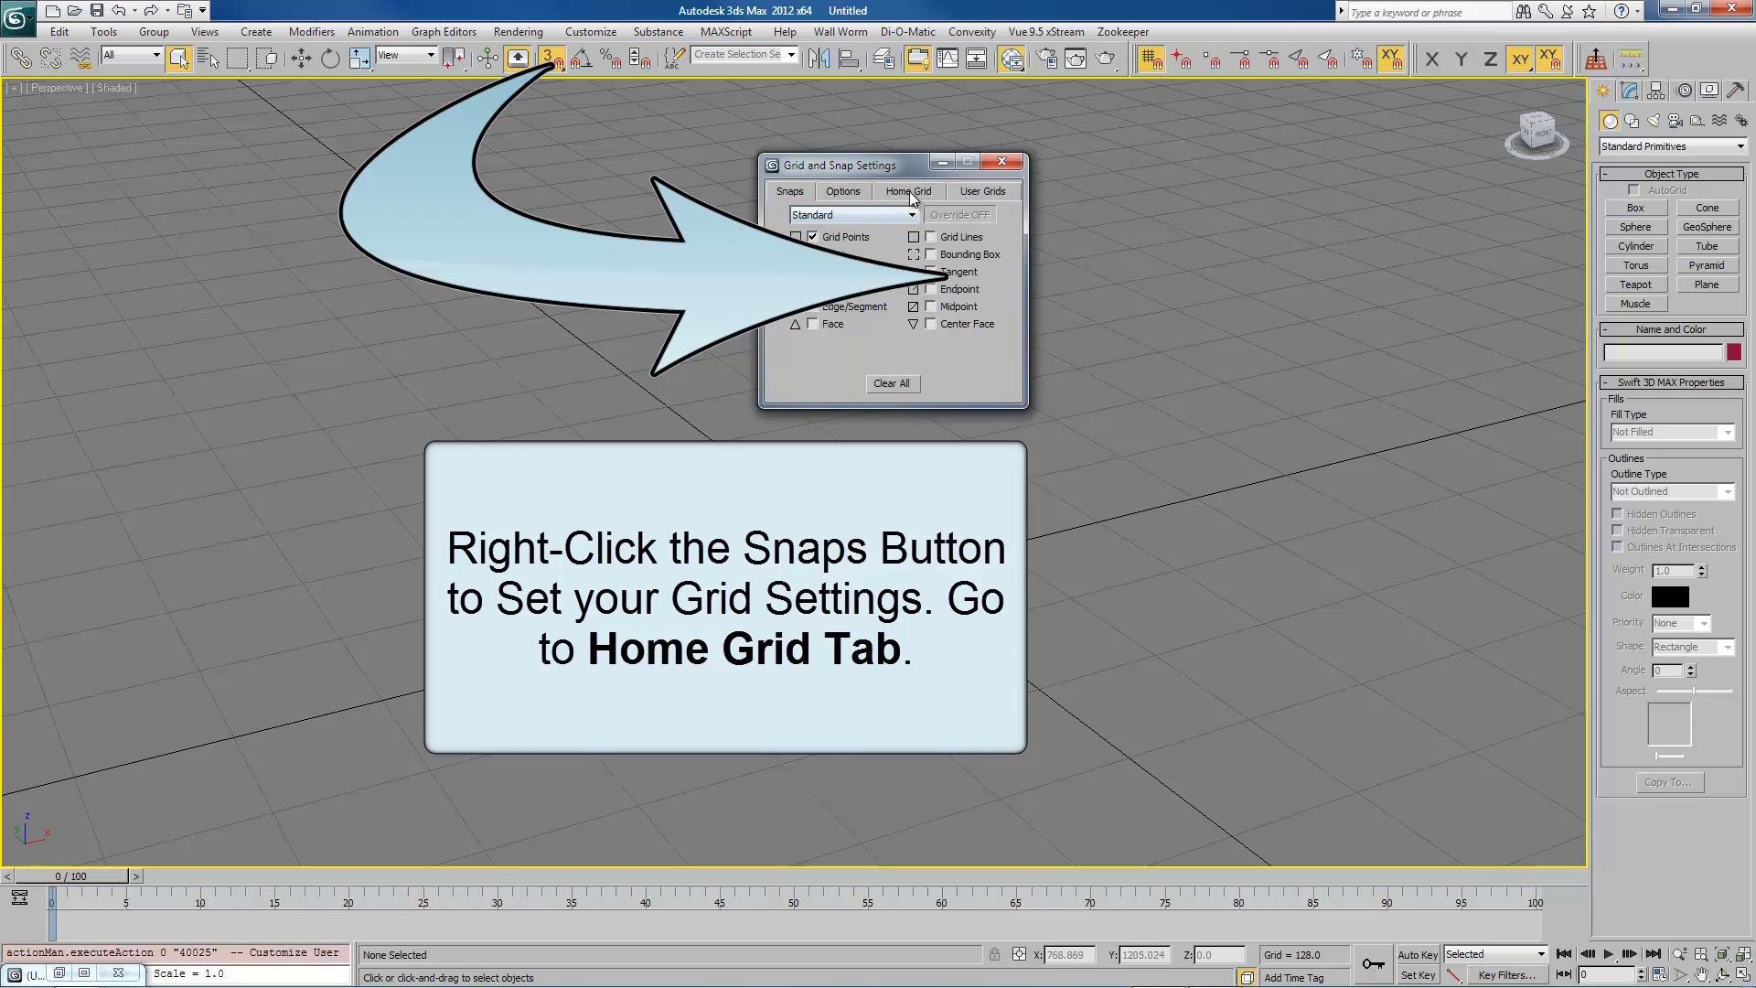
Step: Set the Home Grid spacing to 128 units and close the grid settings
left_click(909, 190)
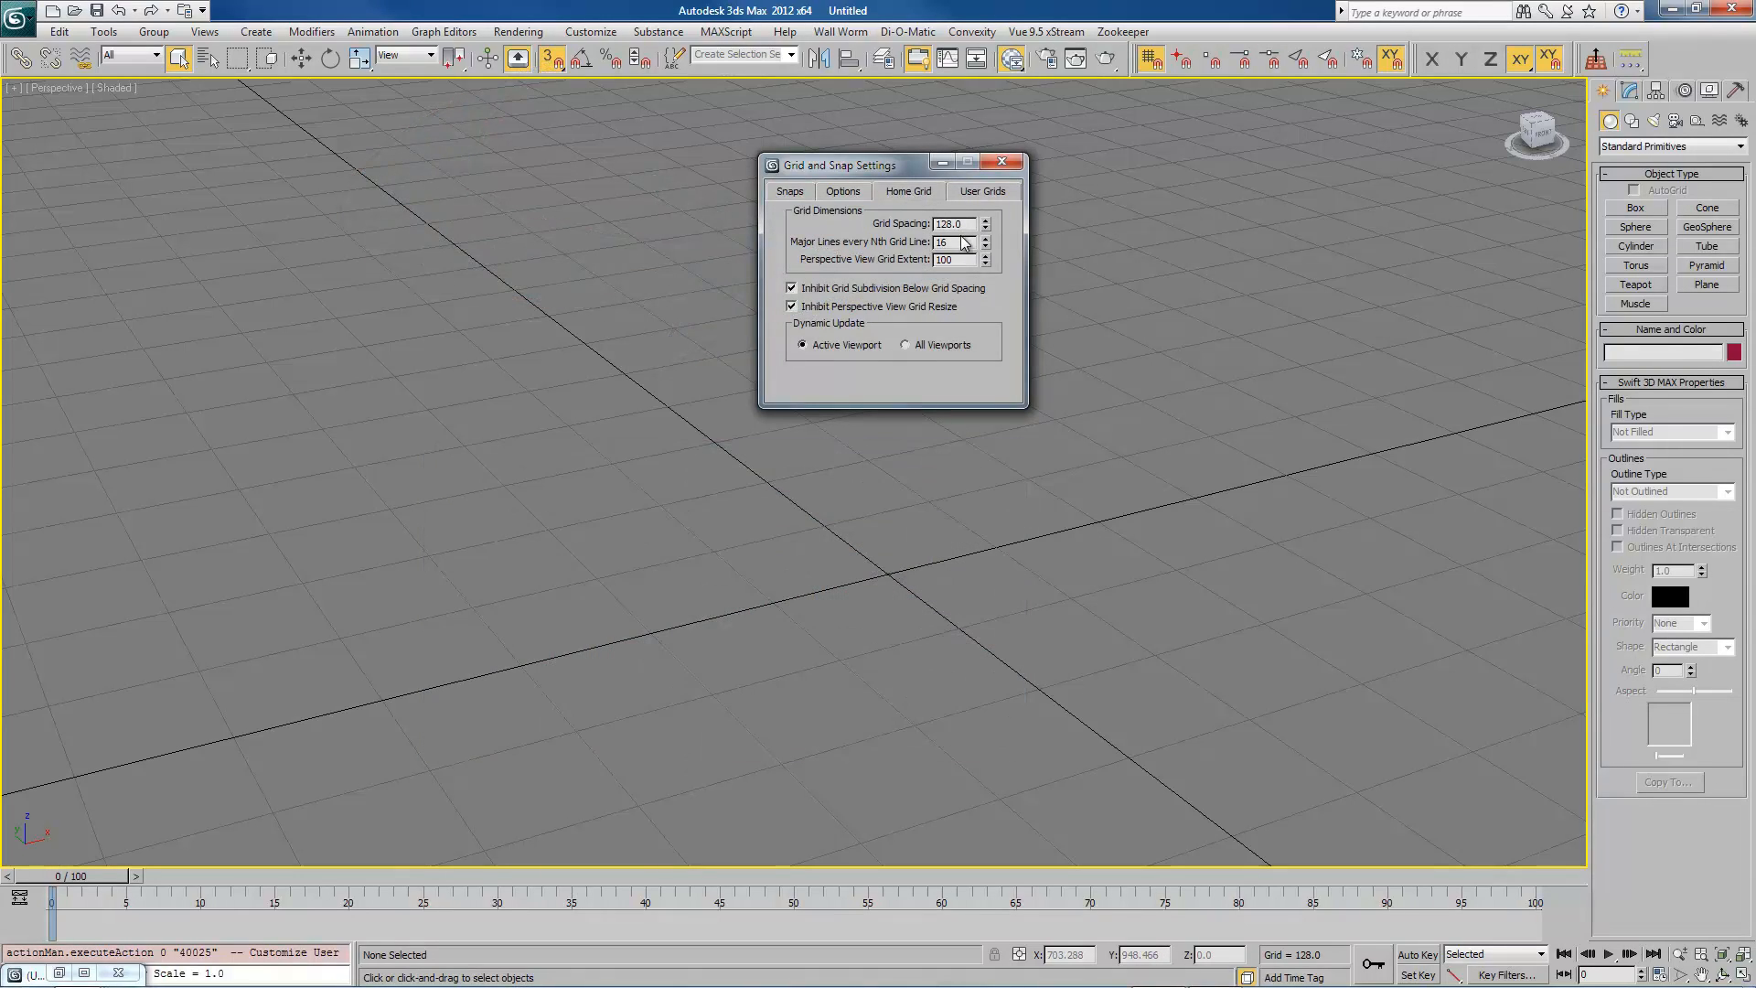
triple_click(950, 224)
type("8")
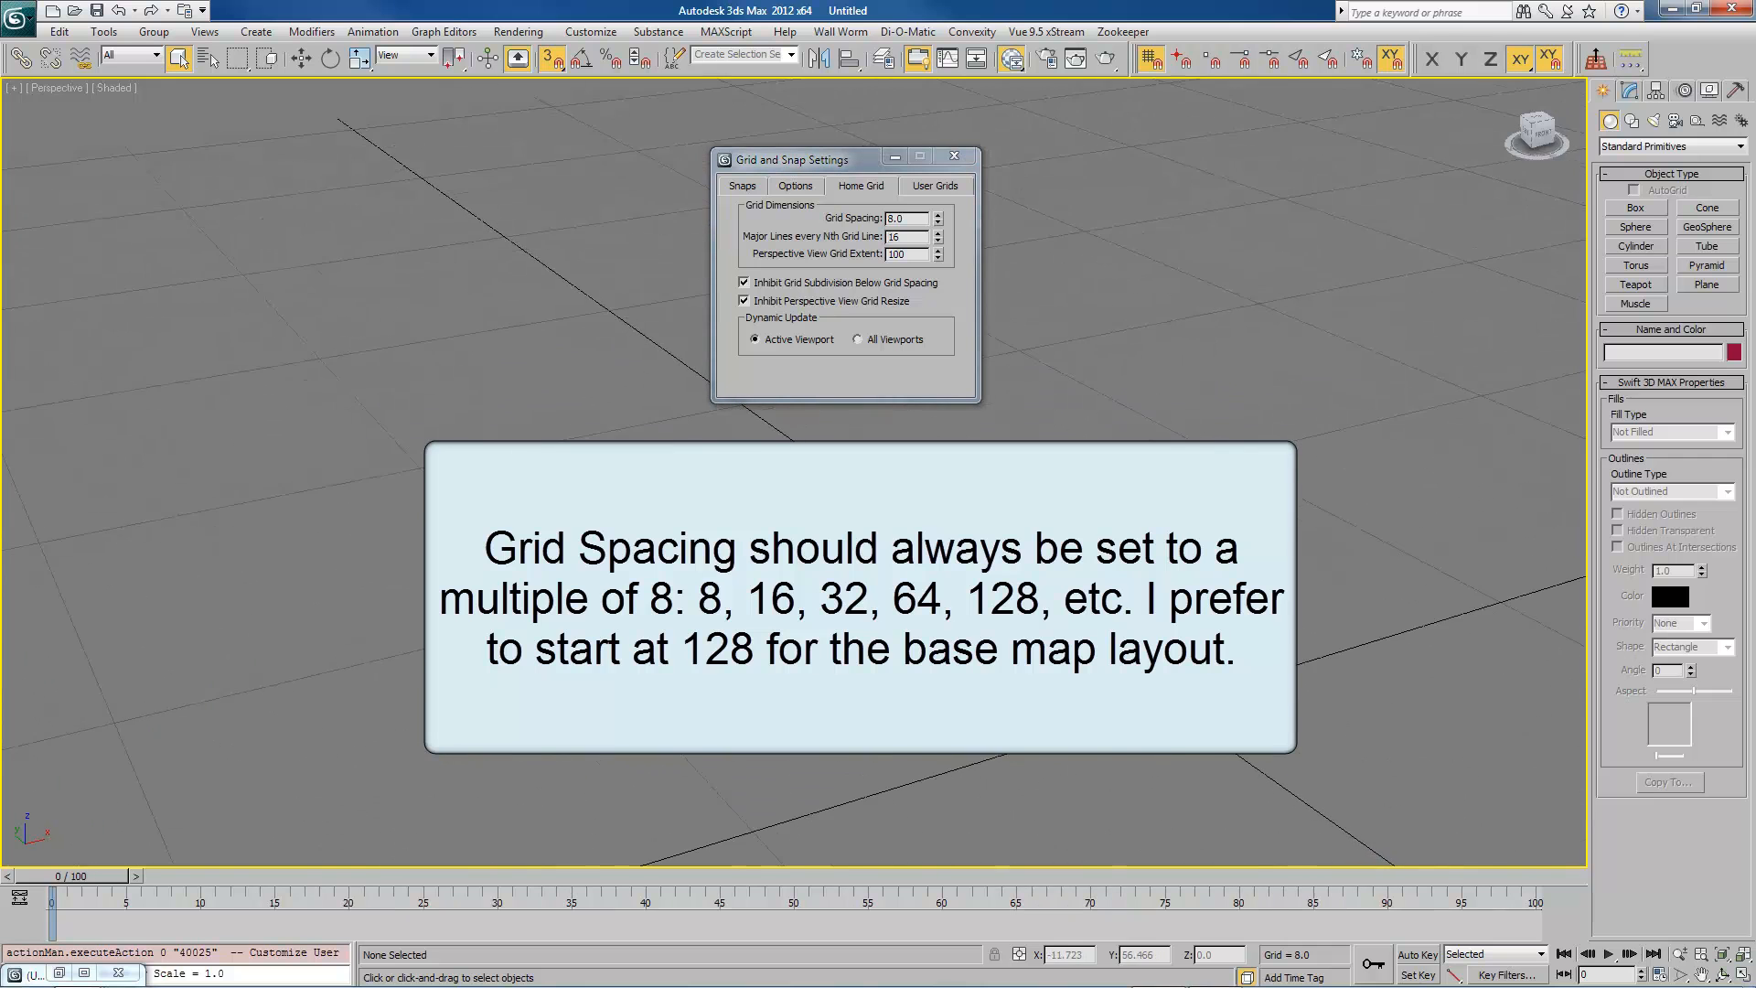
triple_click(906, 218)
type("128")
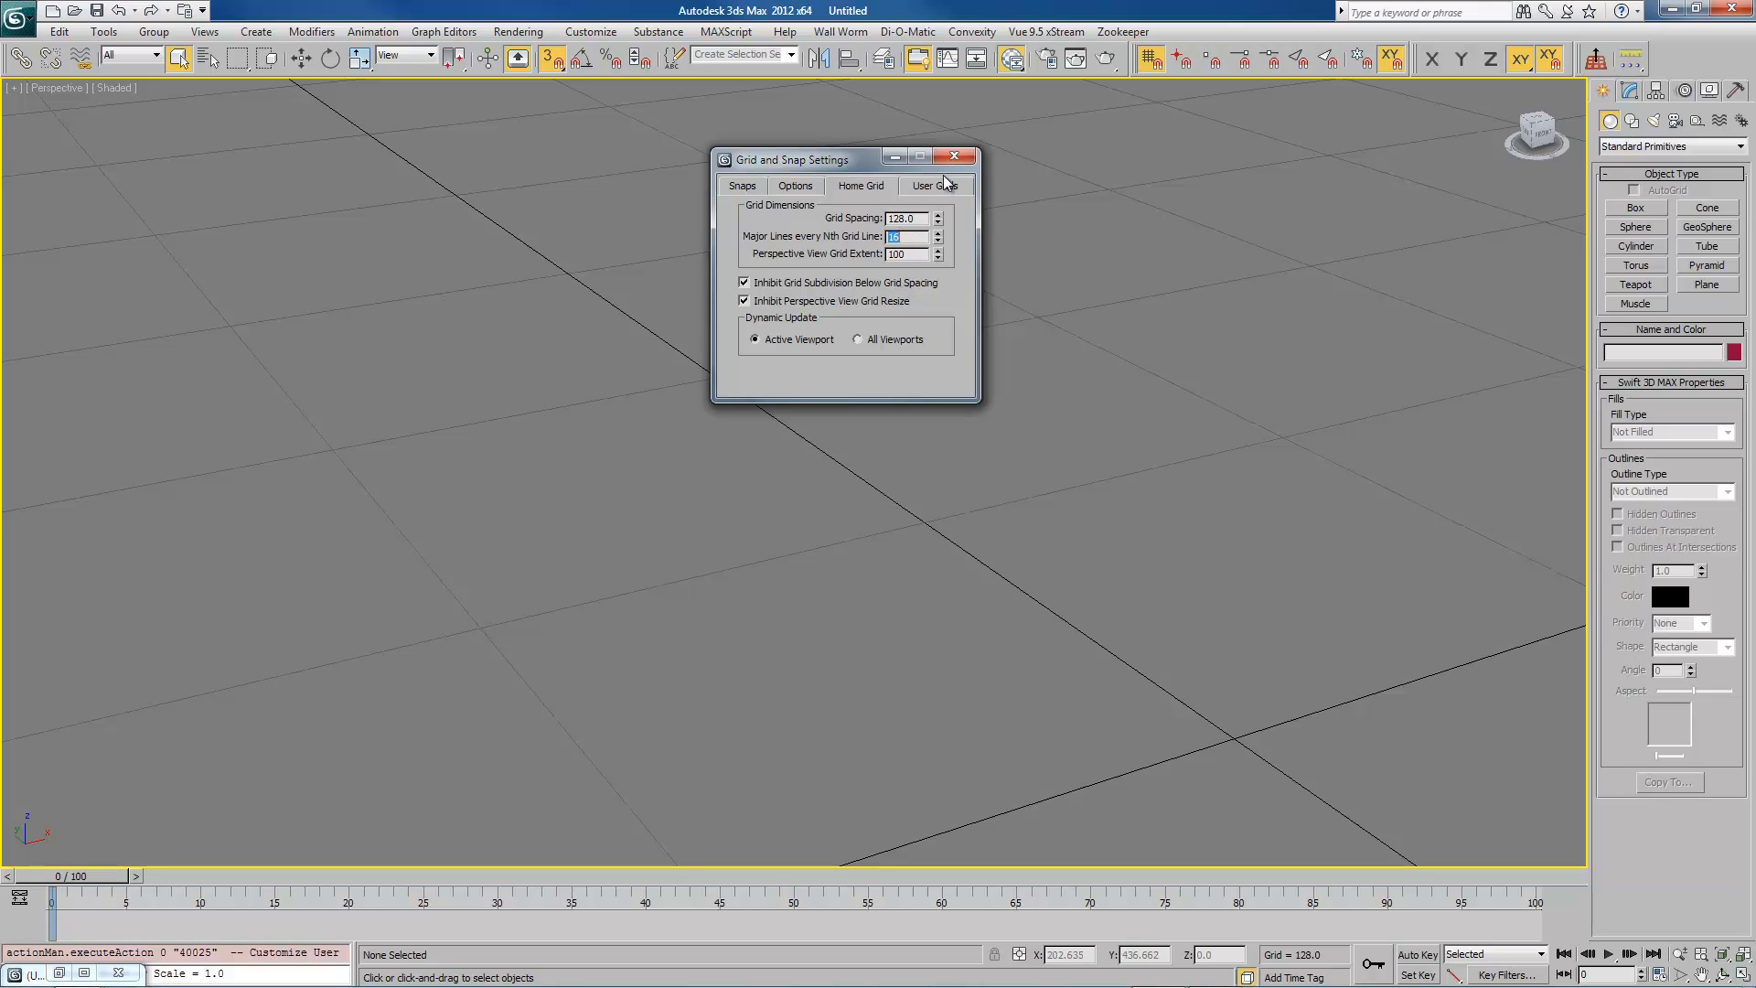
mouse_move(955, 155)
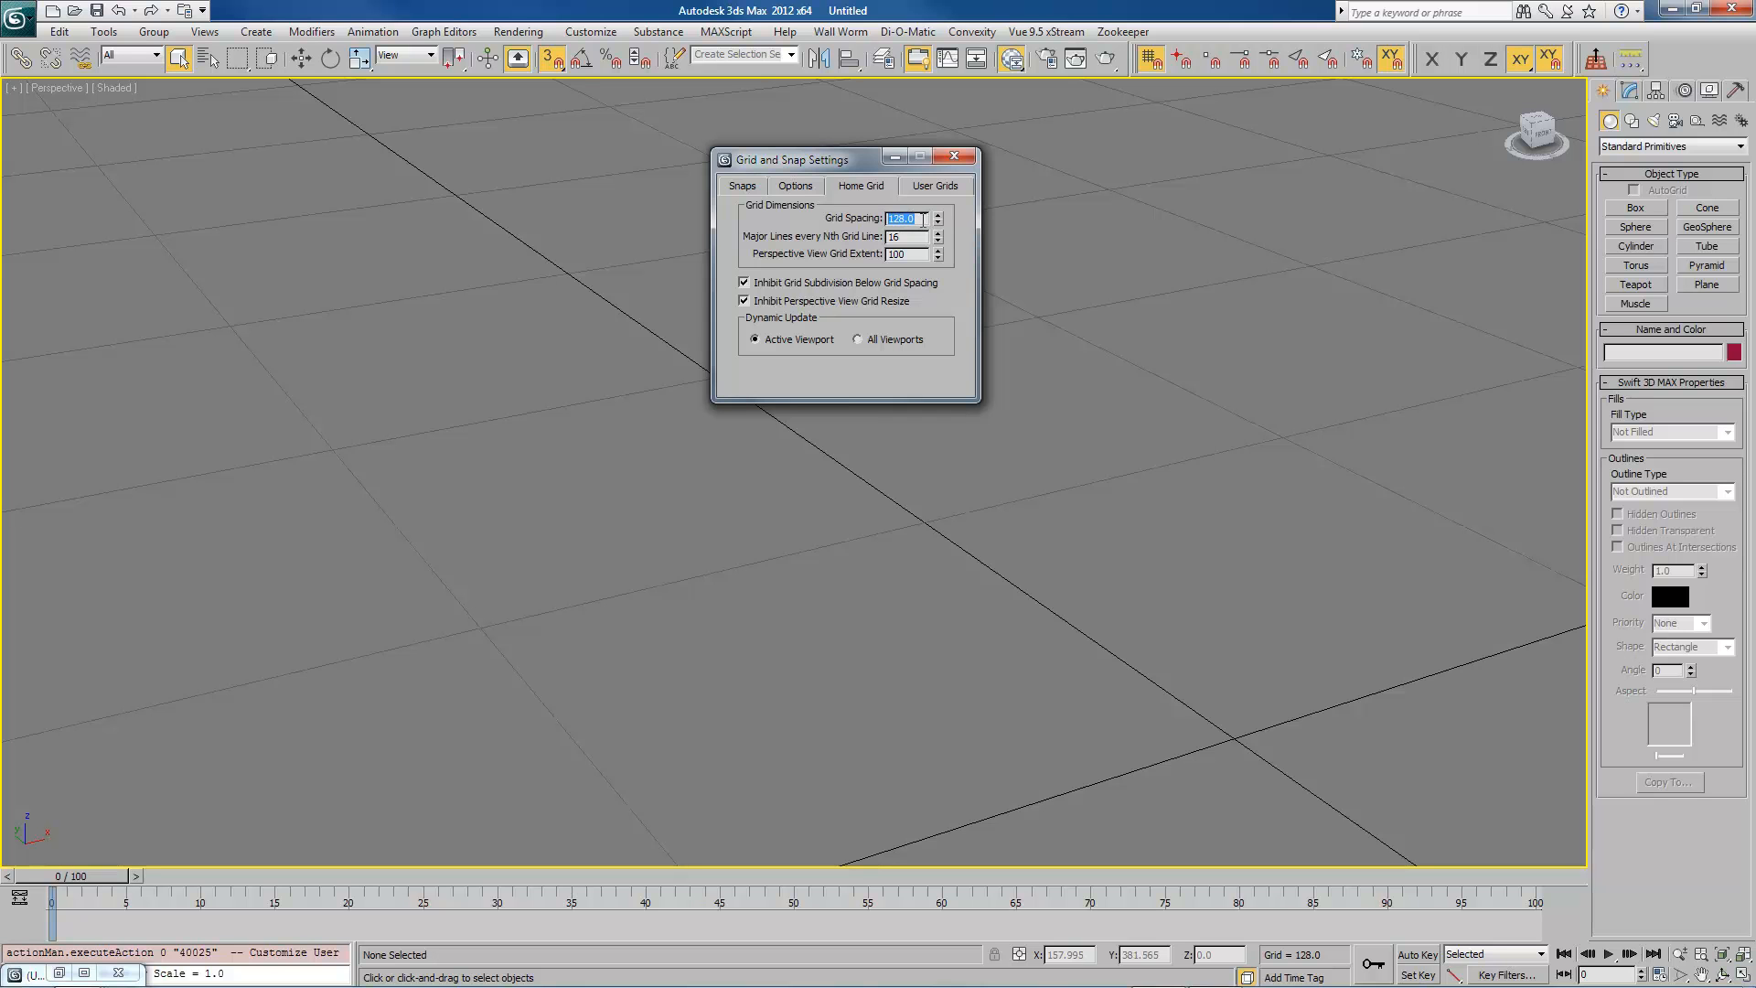
left_click(955, 156)
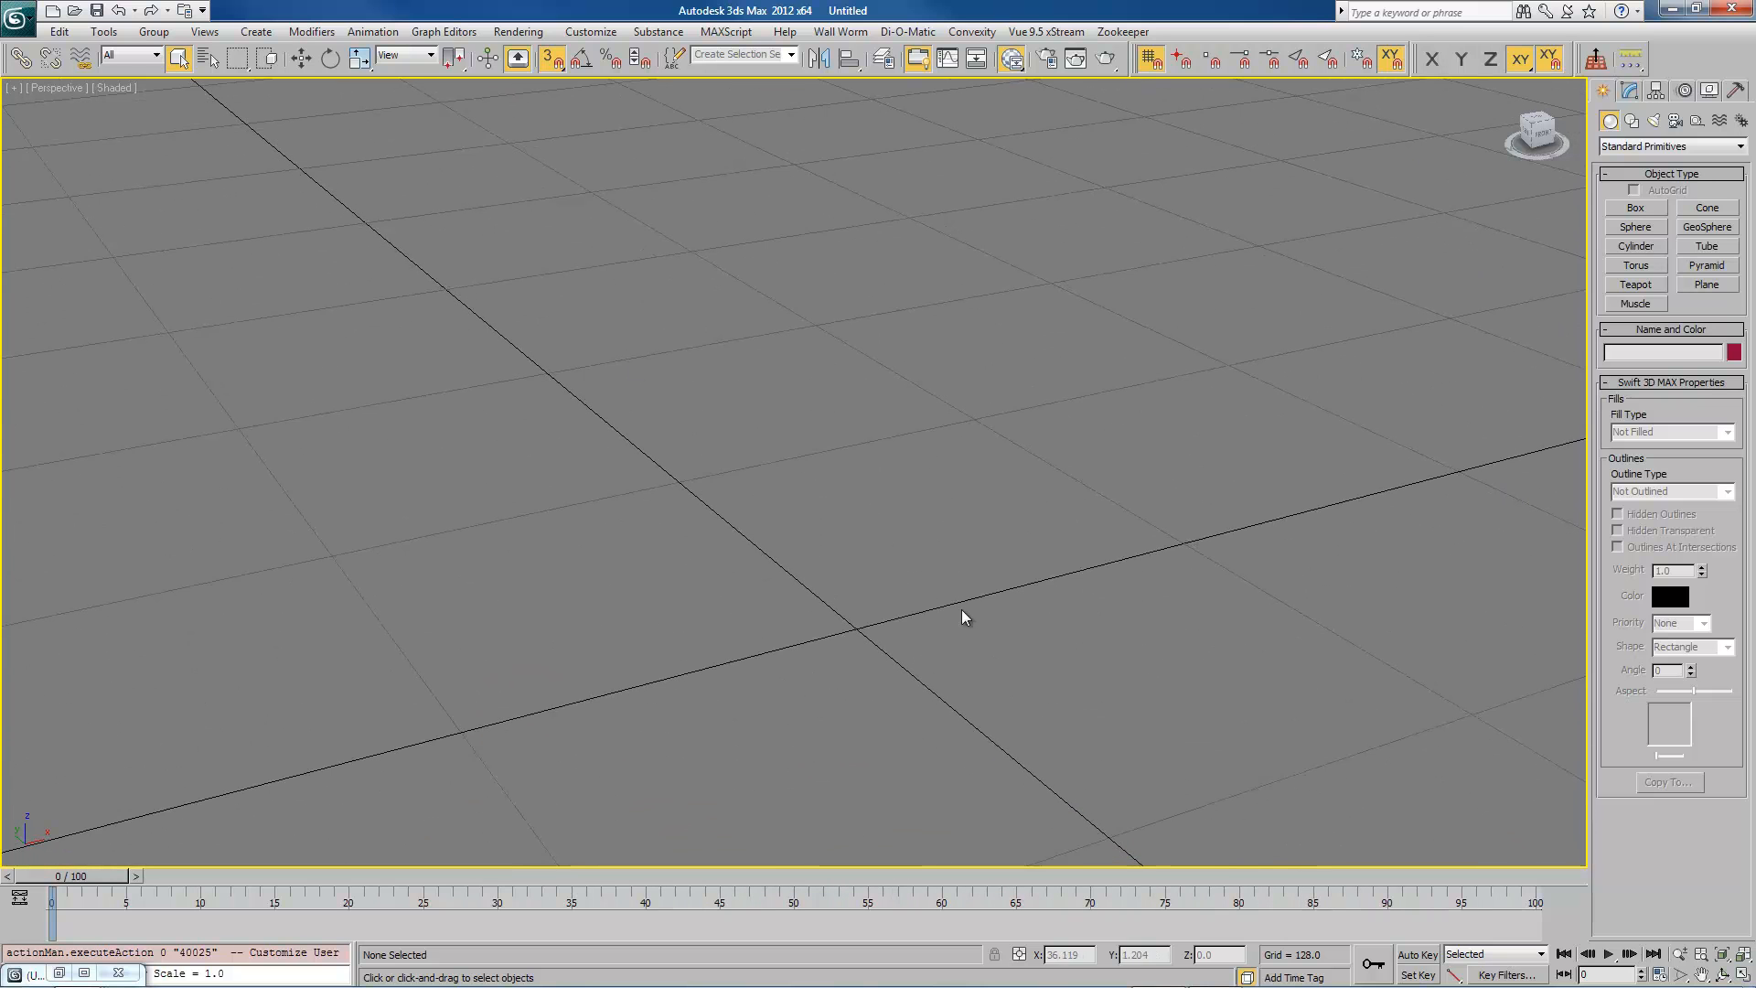
Step: Create a box and size it 24 by 24 by 72 in the Parameters rollout
left_click(1634, 207)
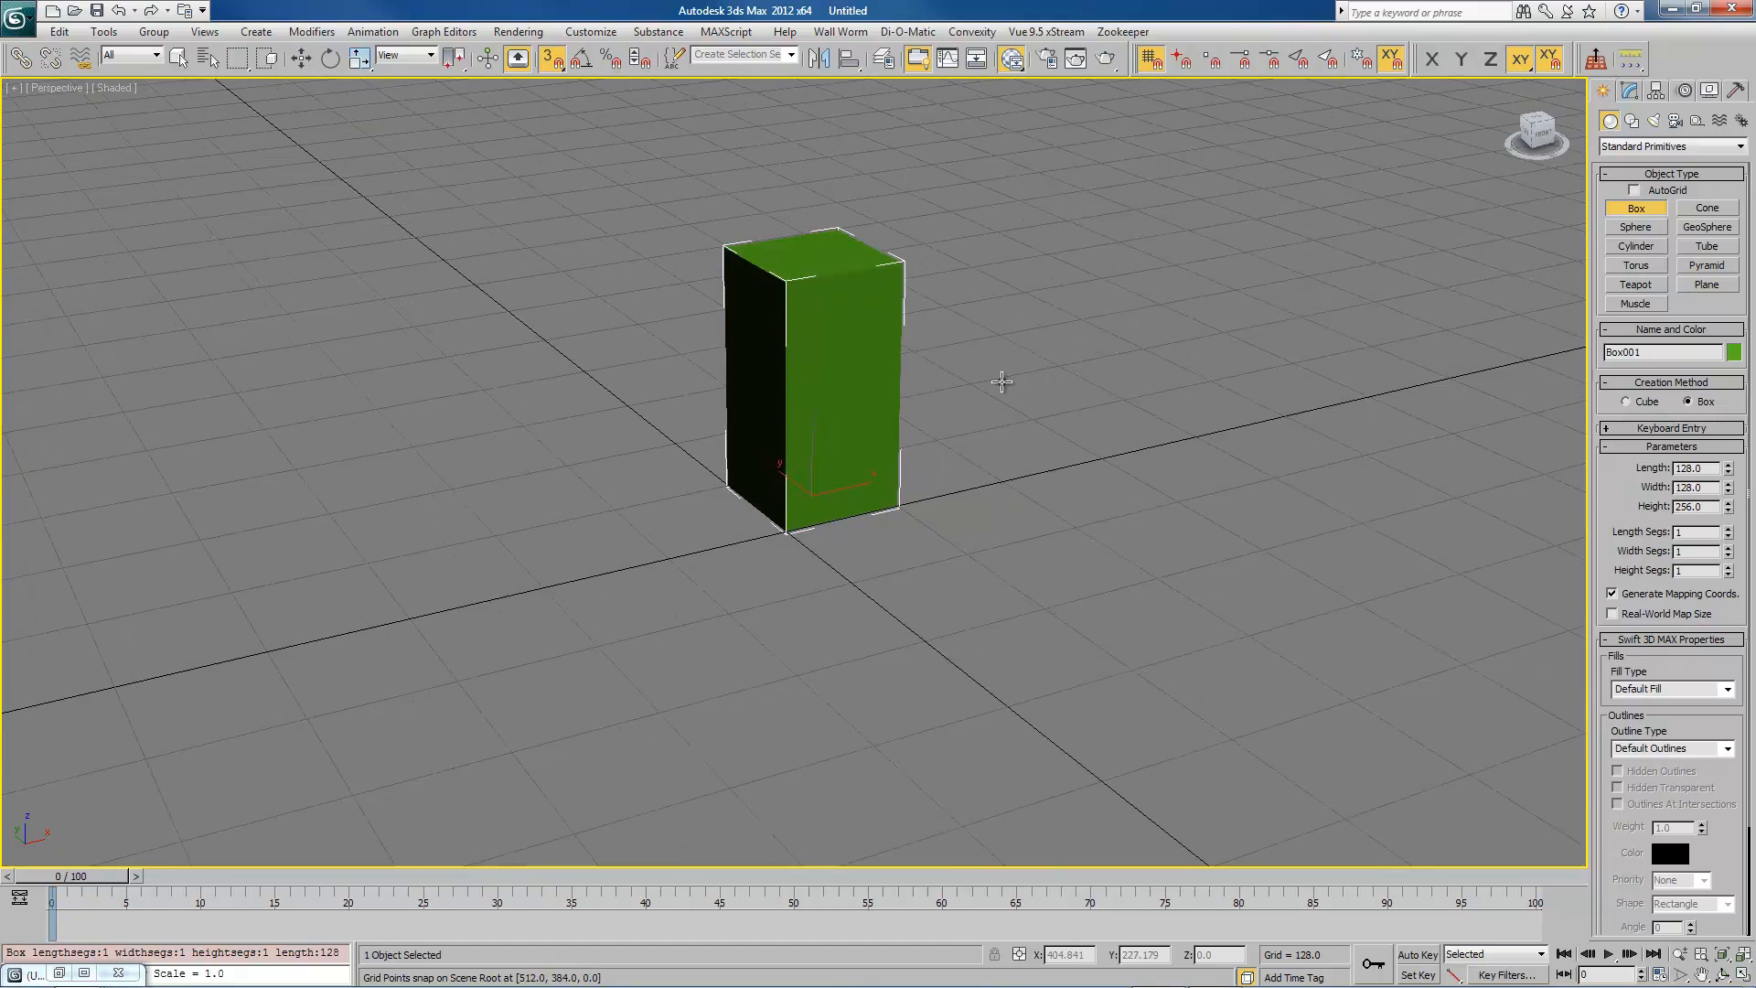
triple_click(1689, 468)
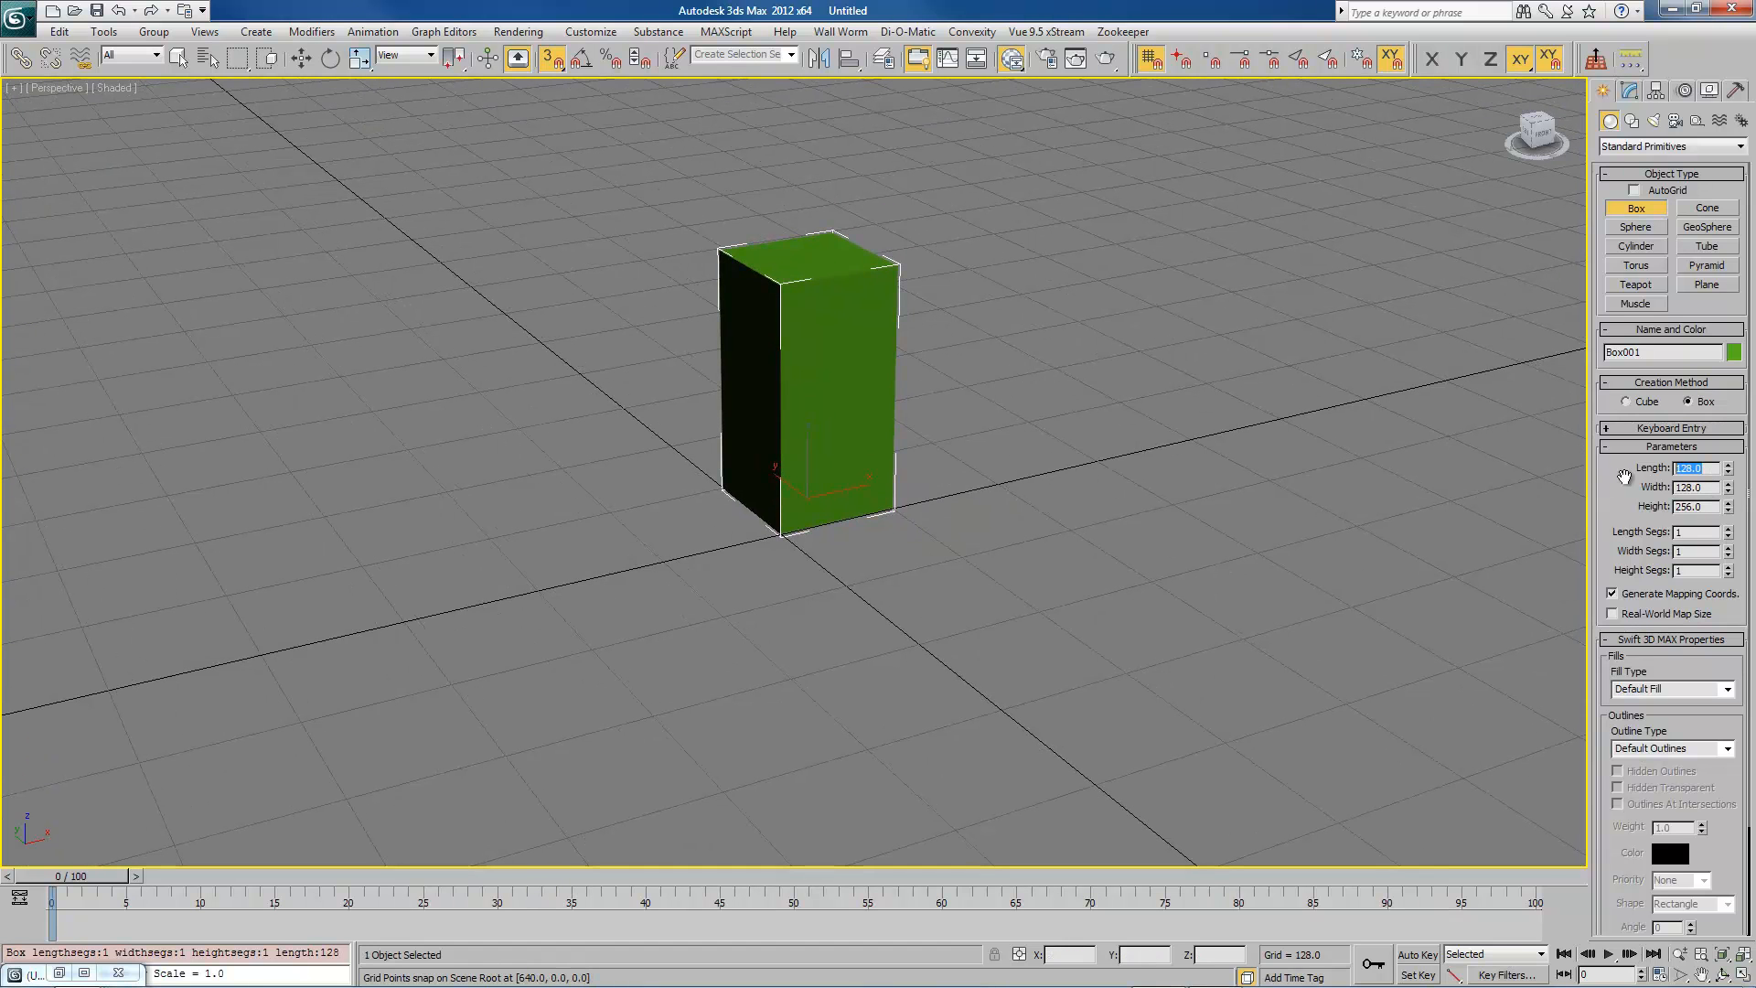
left_click(1690, 506)
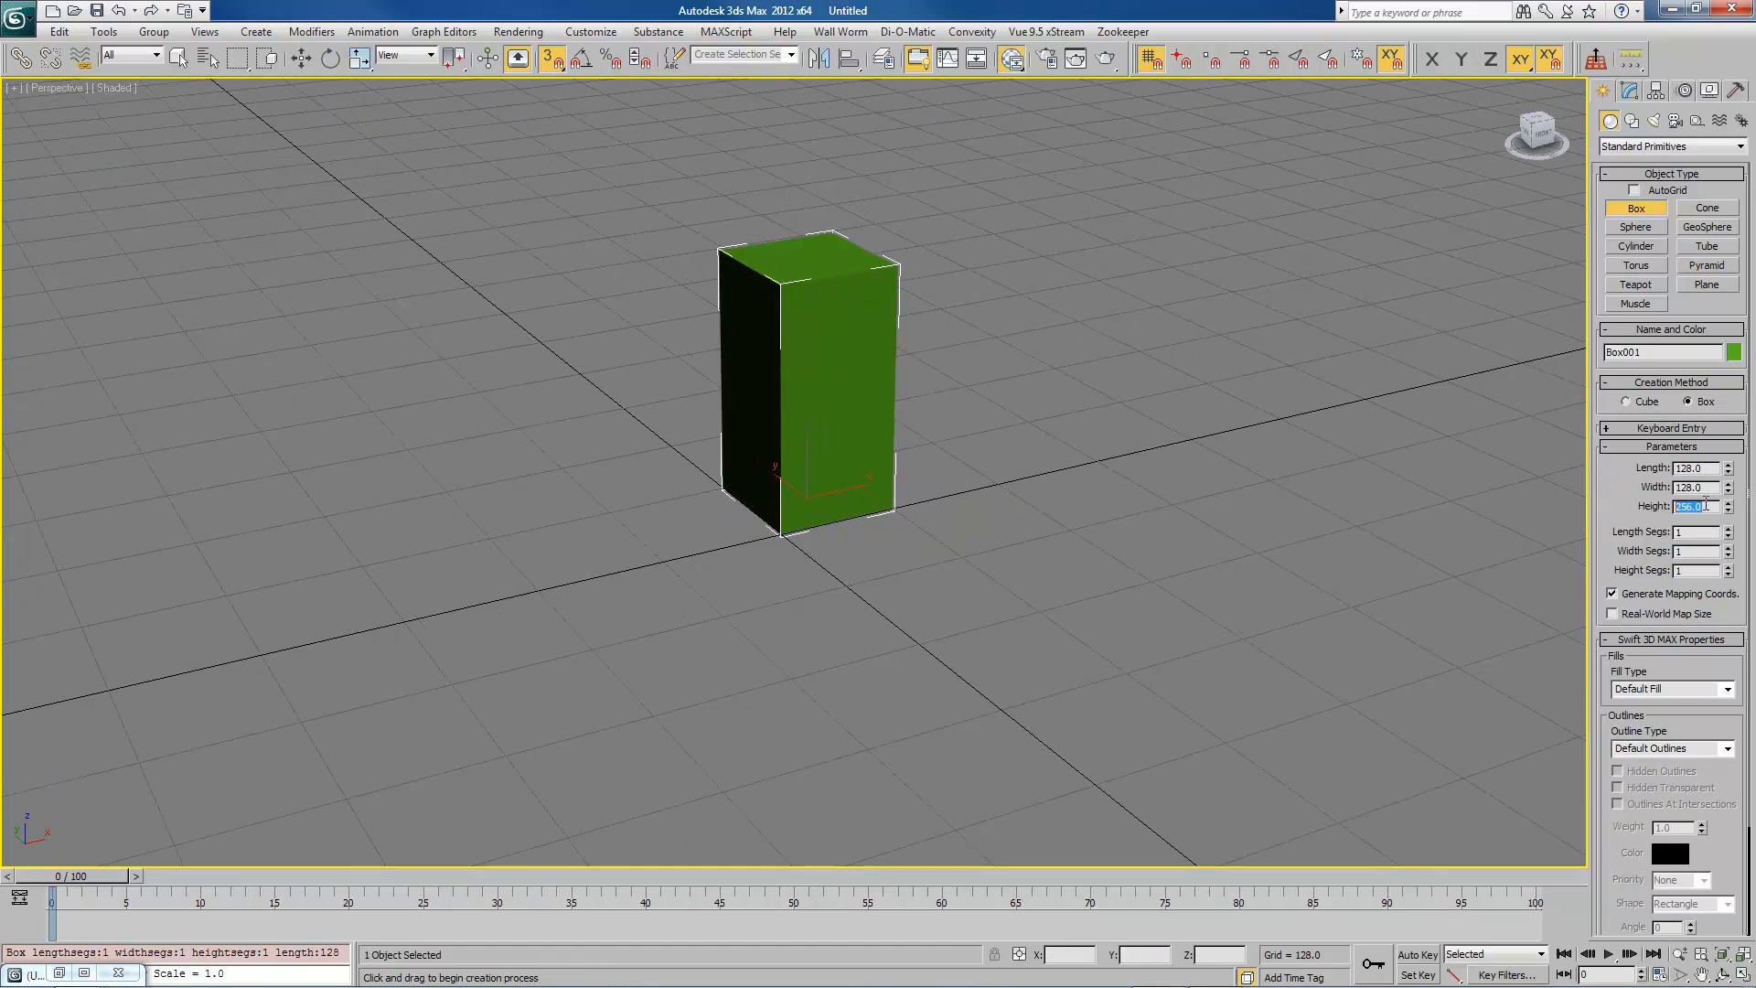
type("72")
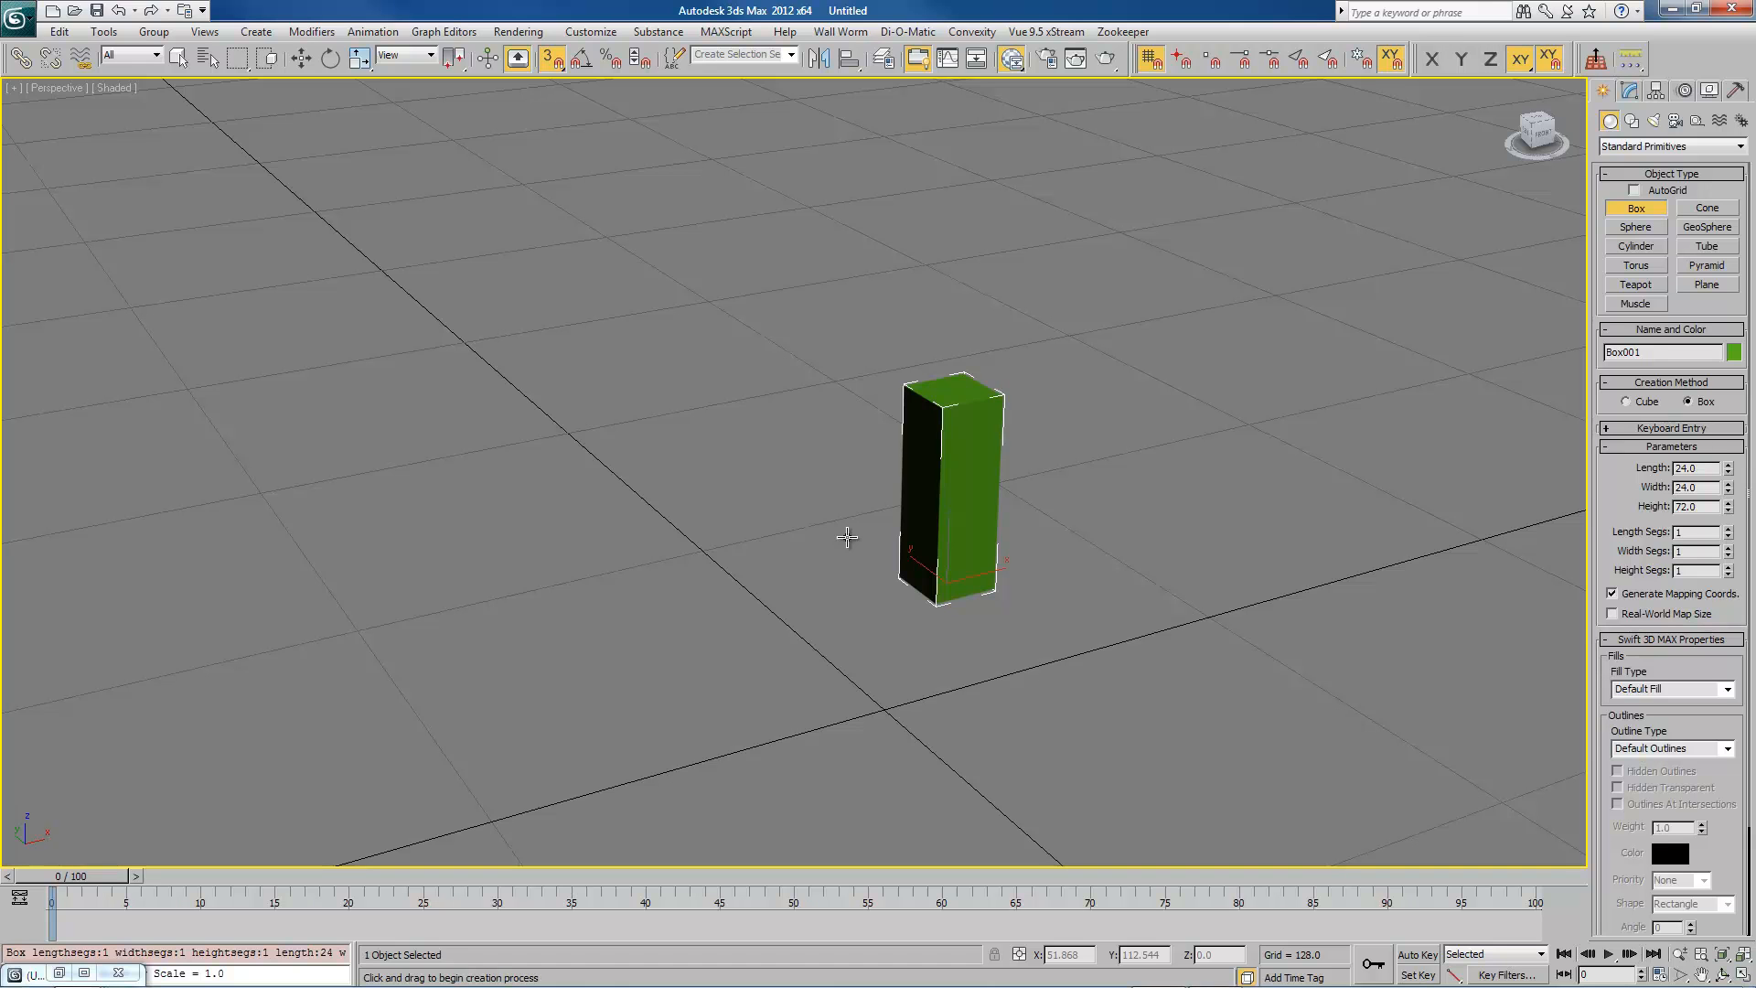
mouse_move(855, 536)
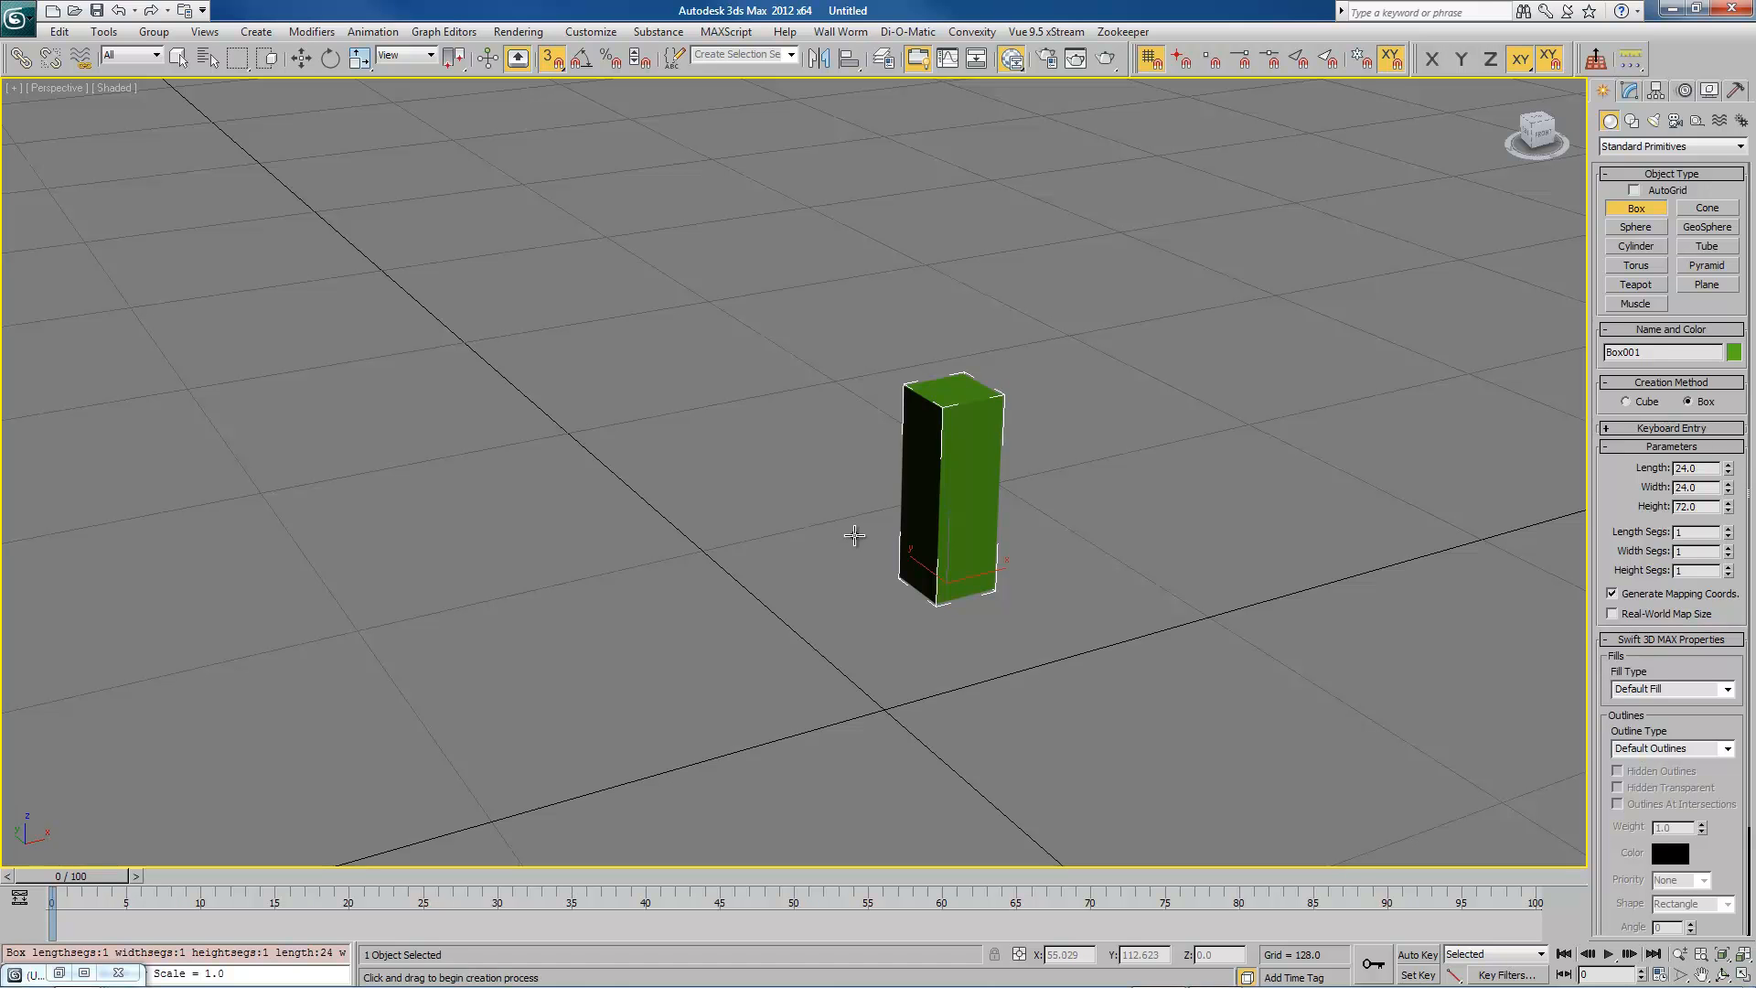
mouse_move(860, 517)
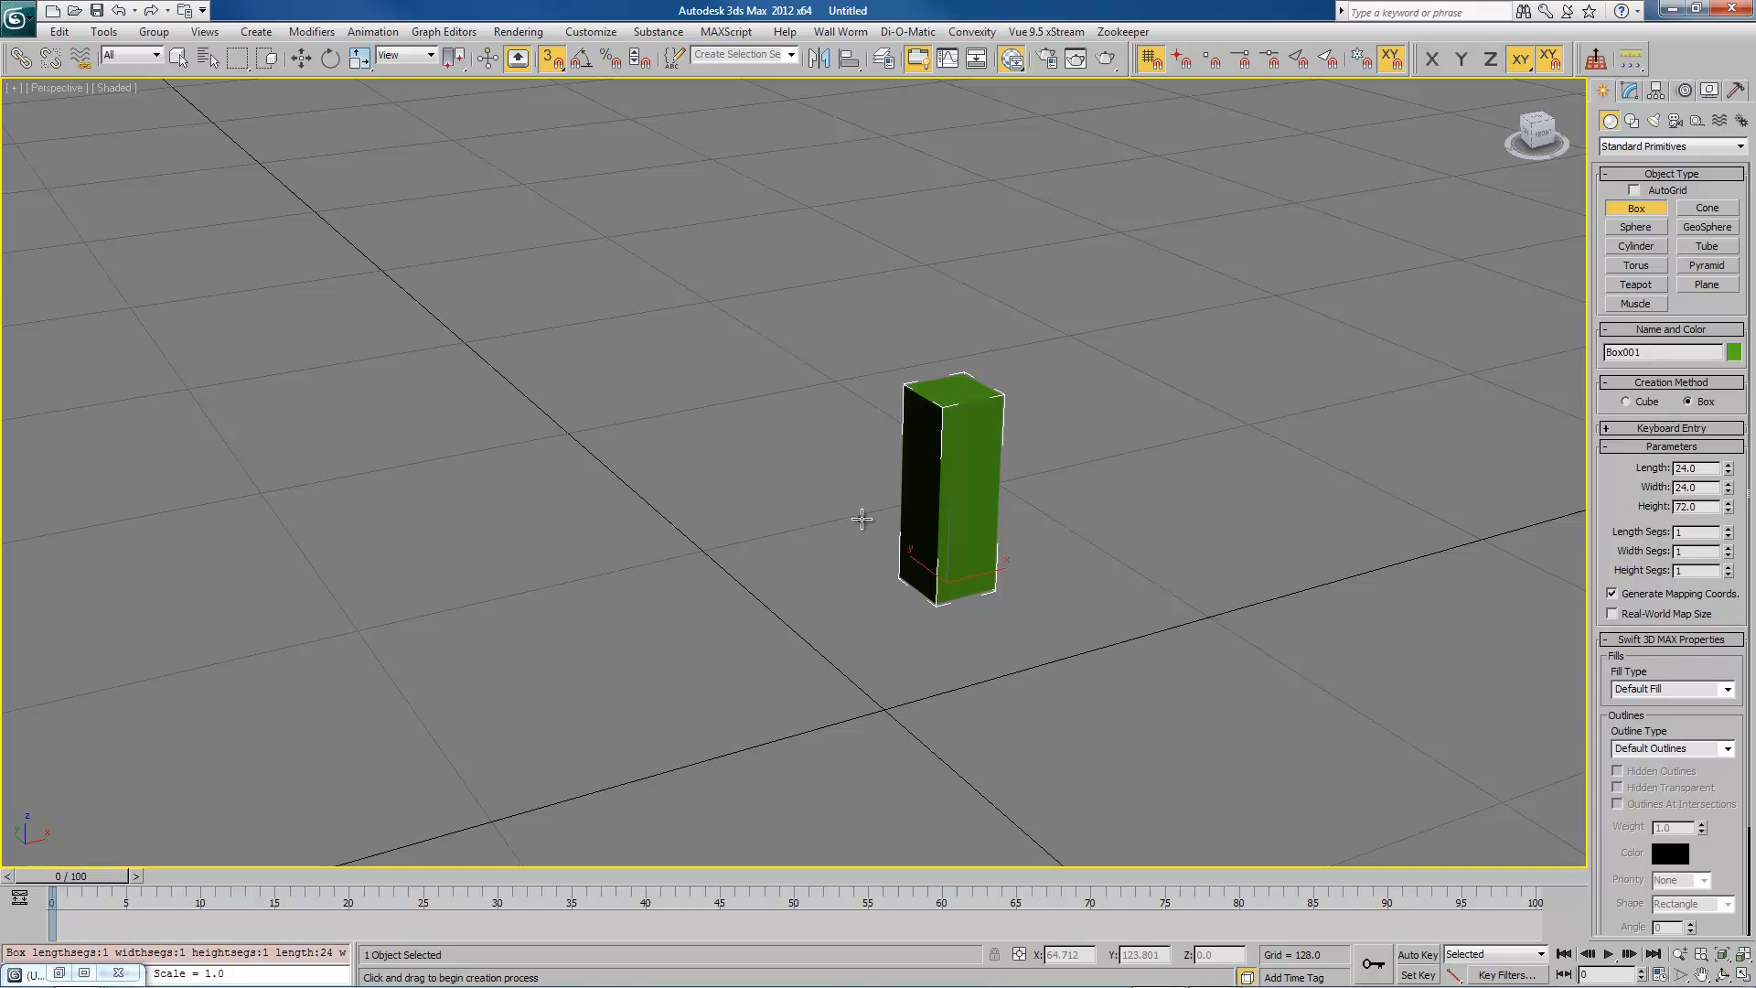
mouse_move(891, 518)
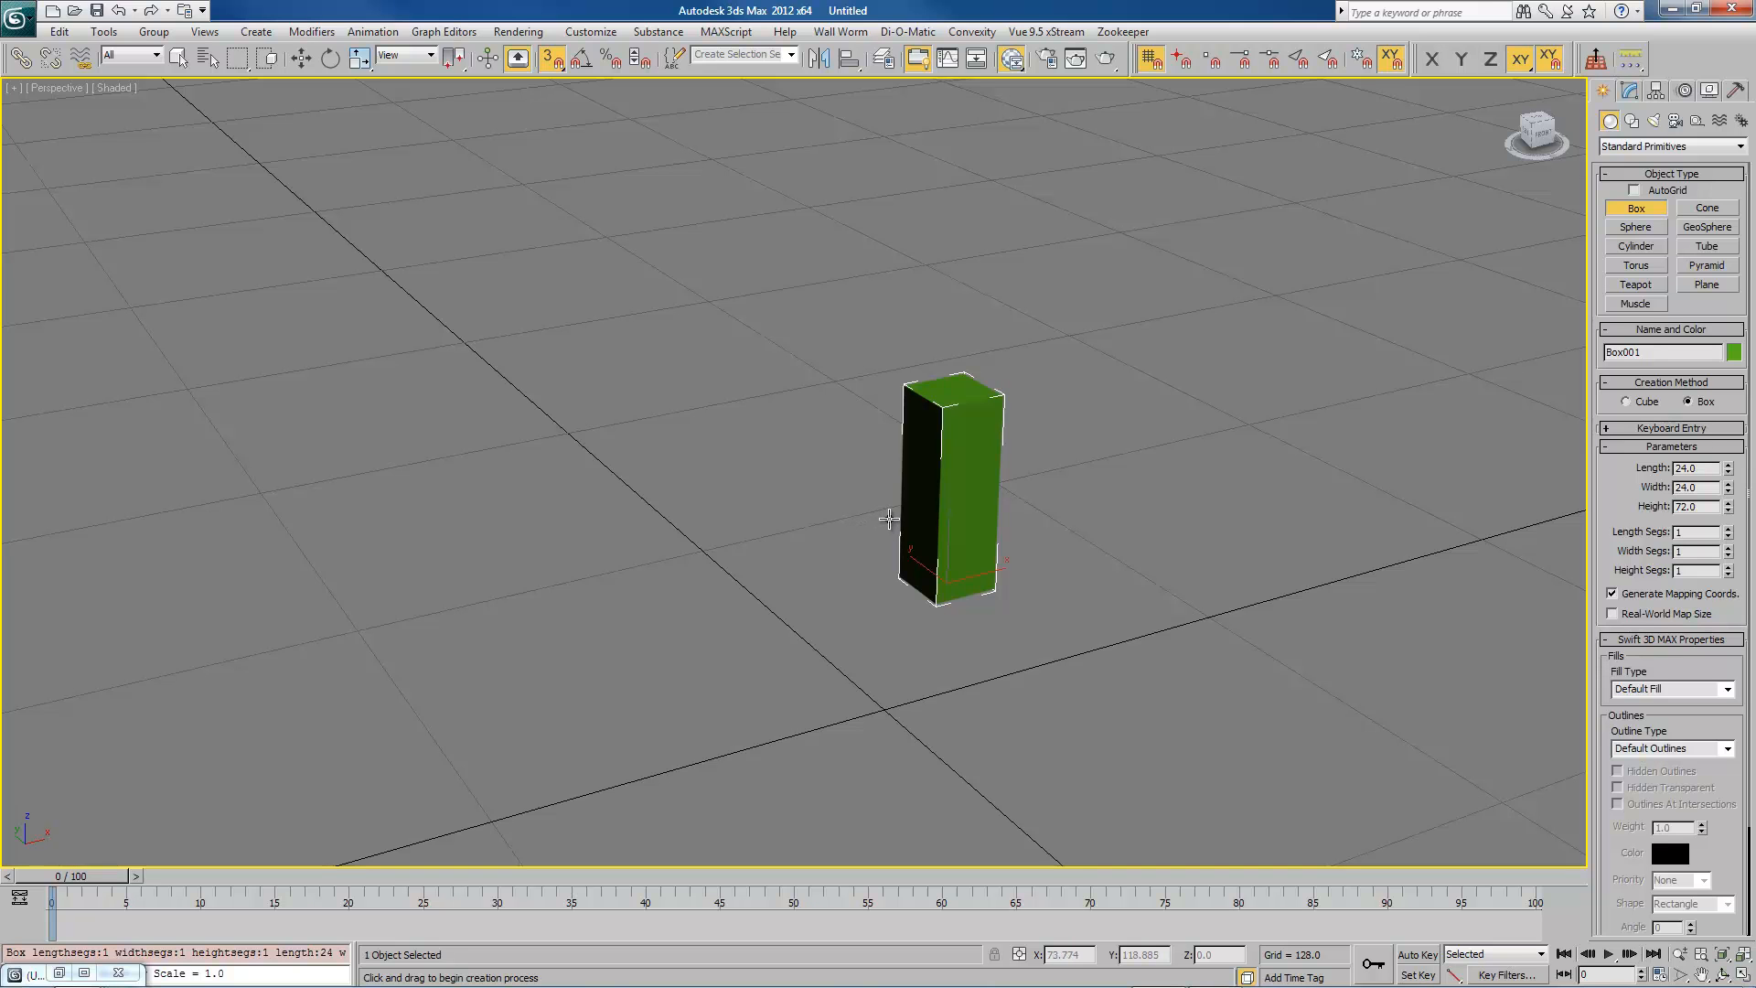
mouse_move(925, 481)
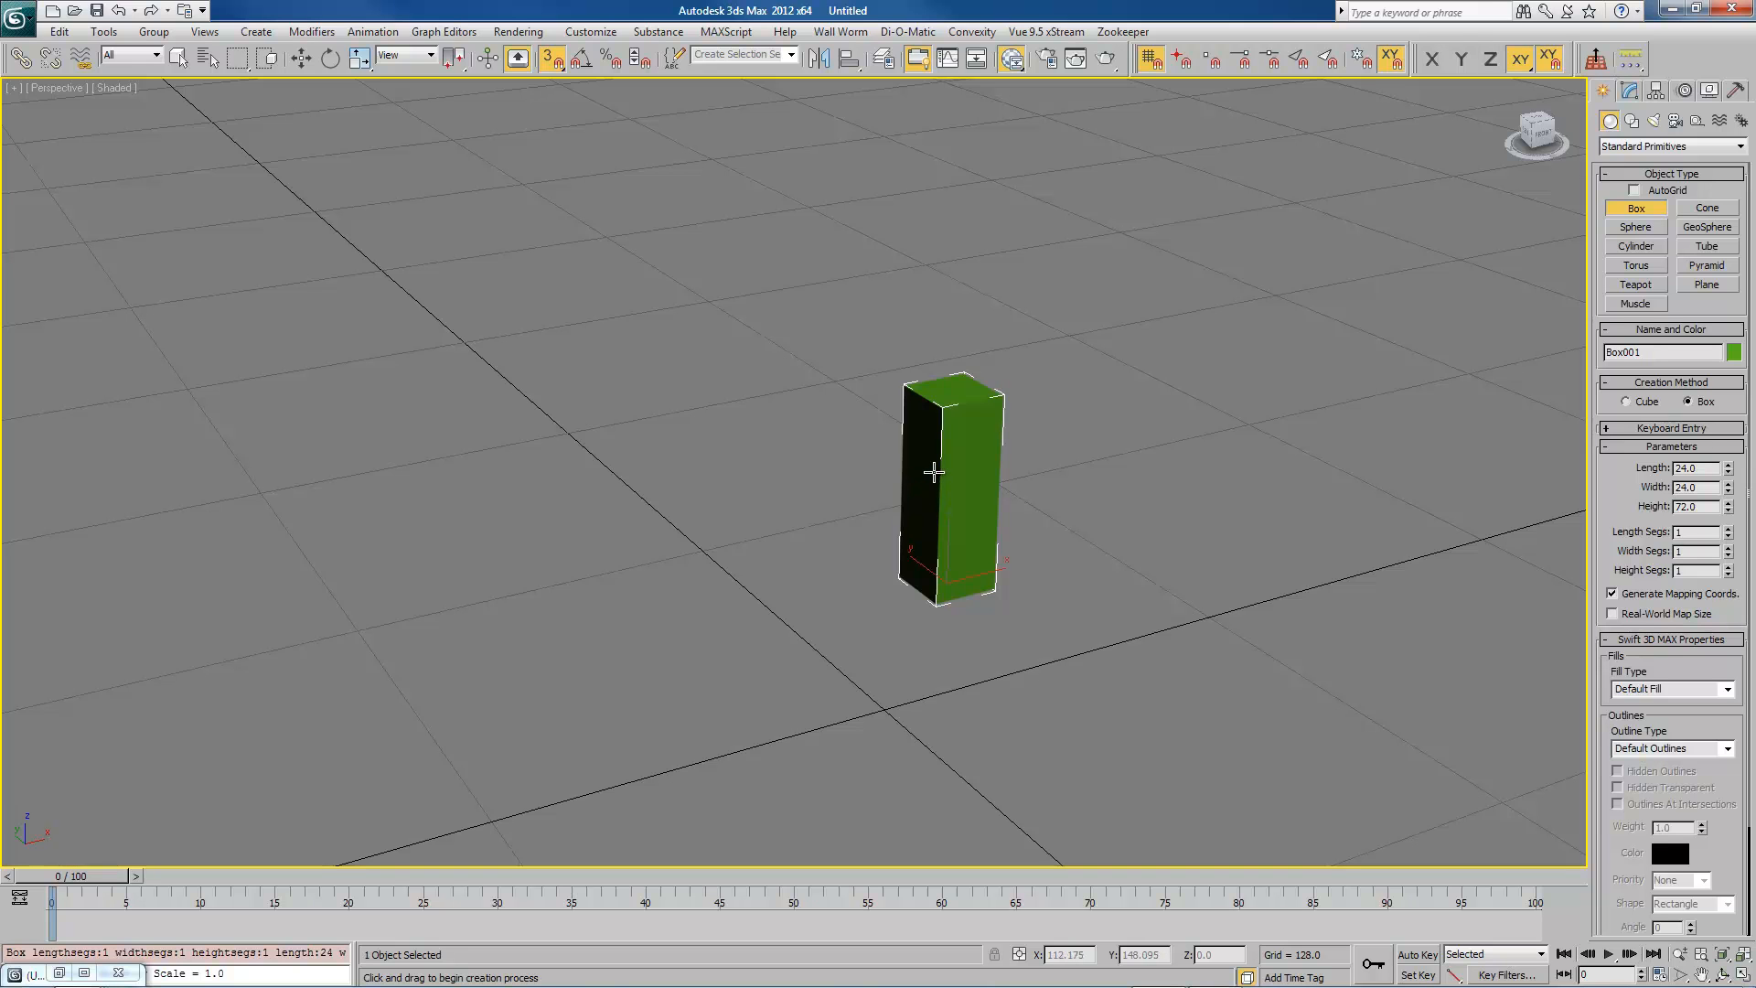
mouse_move(933, 468)
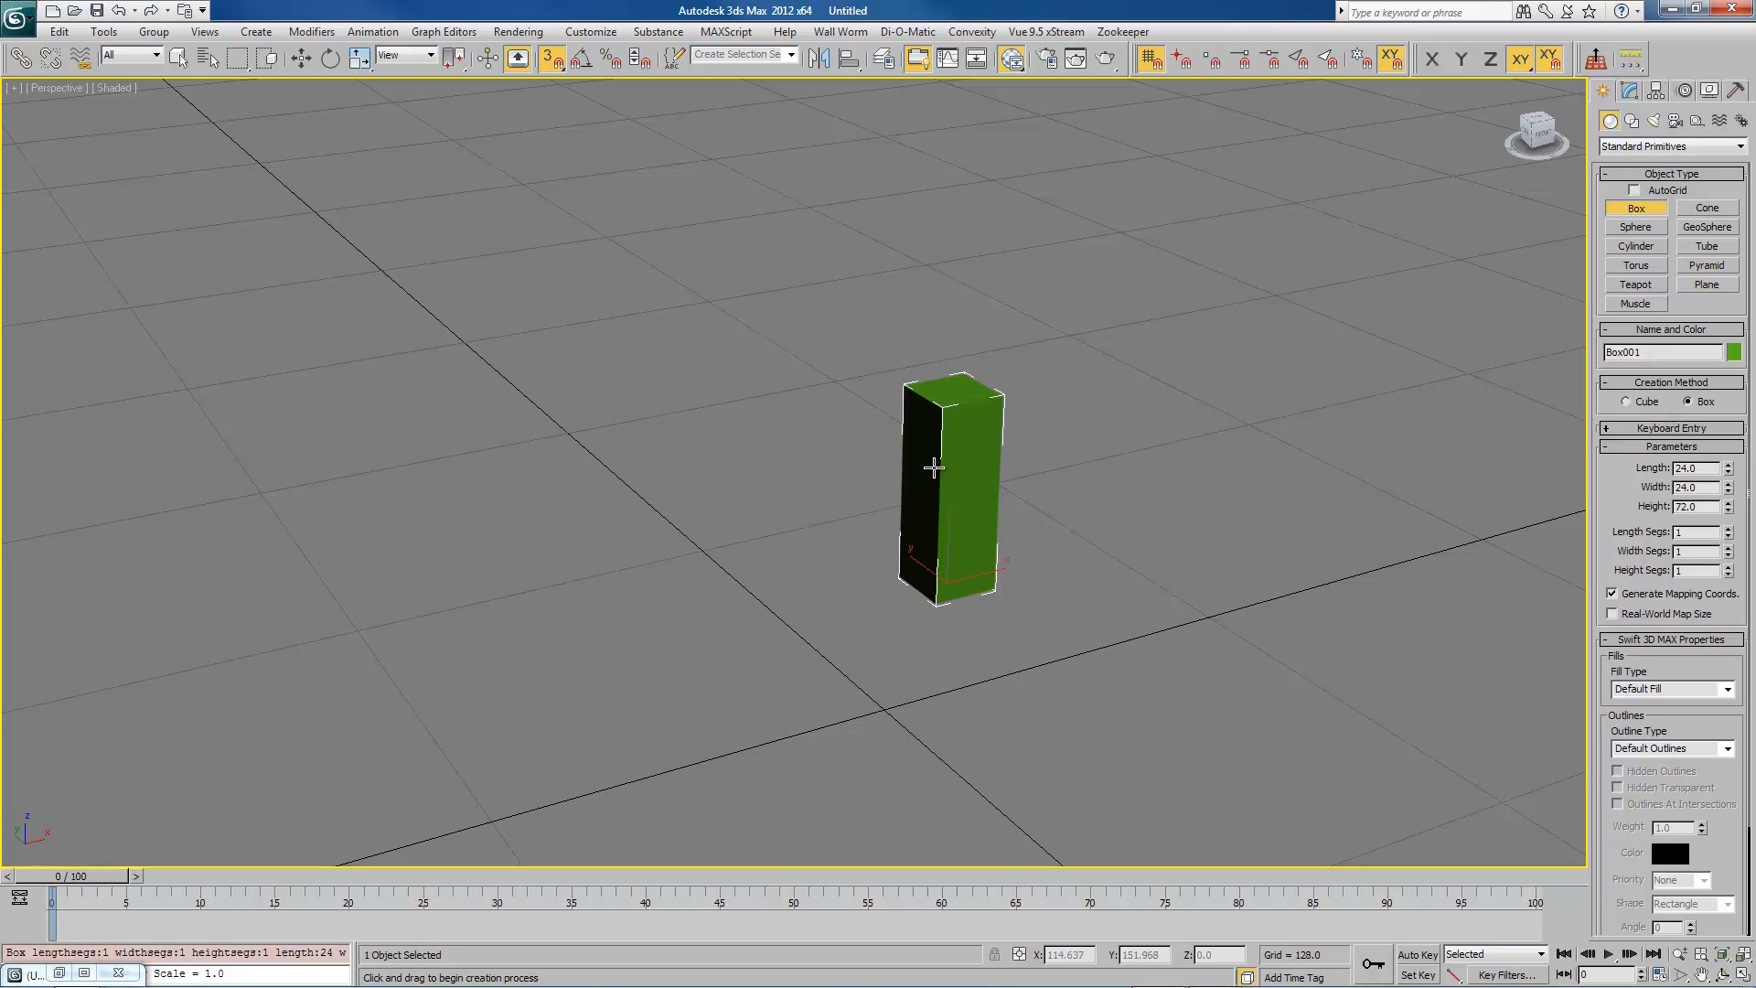
mouse_move(950, 475)
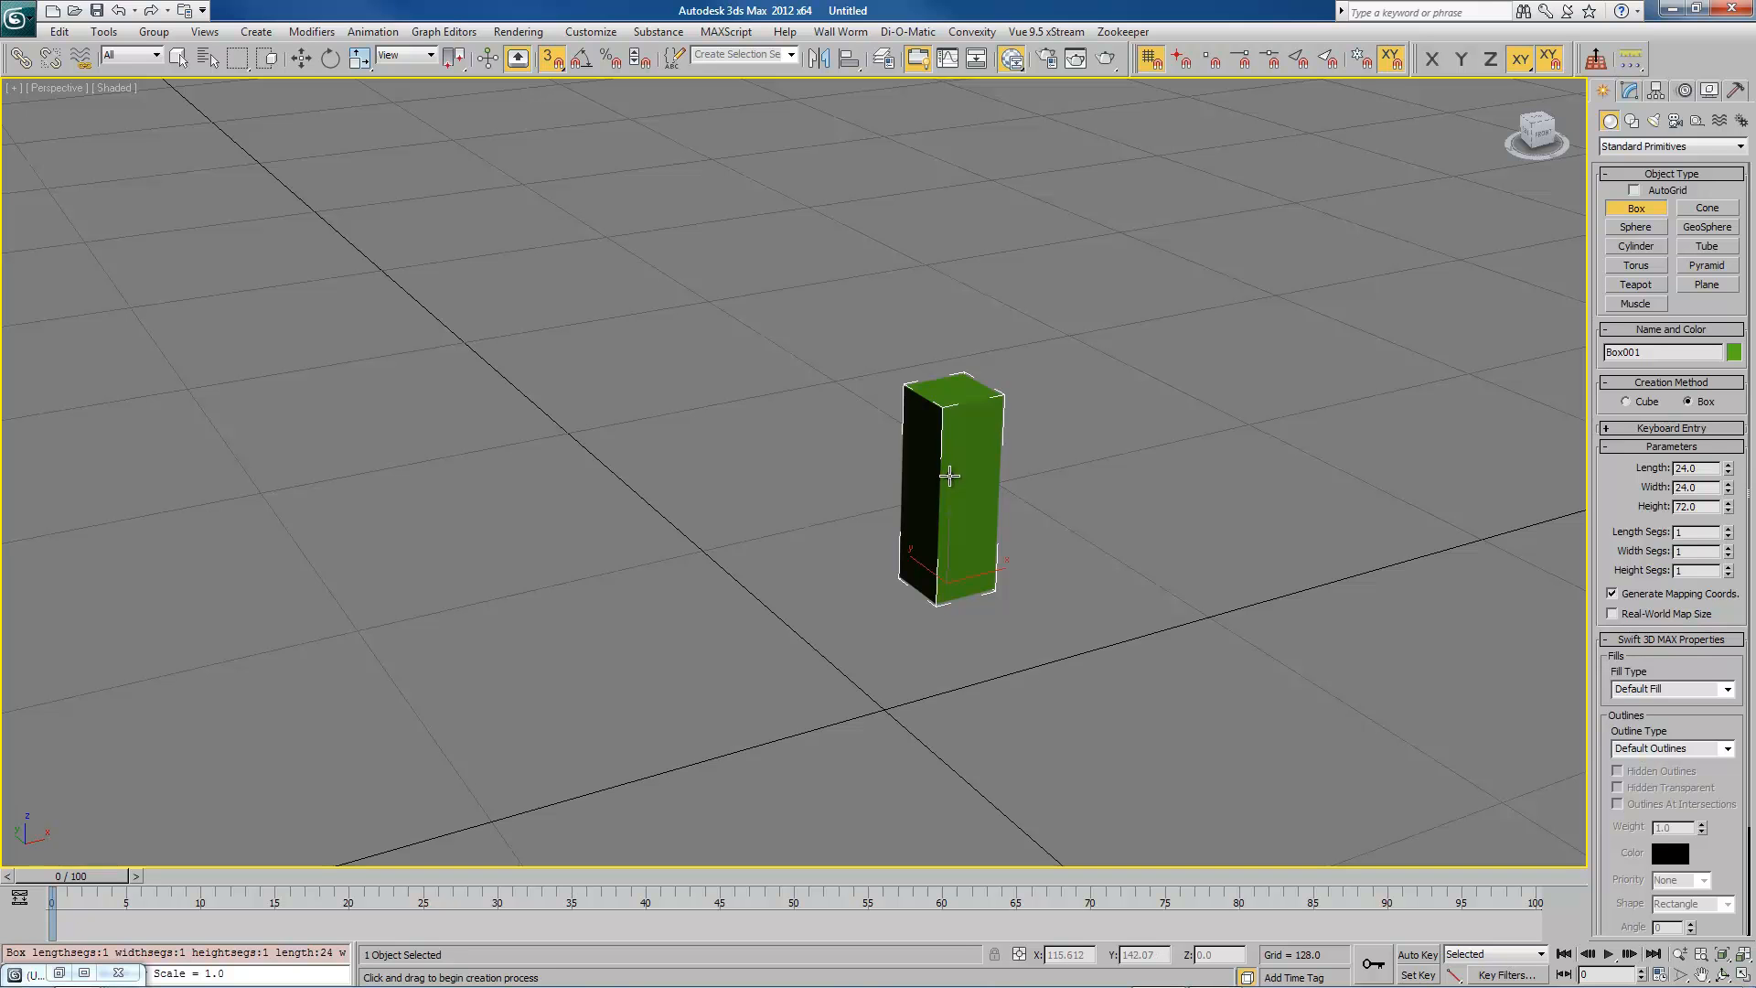
mouse_move(838, 498)
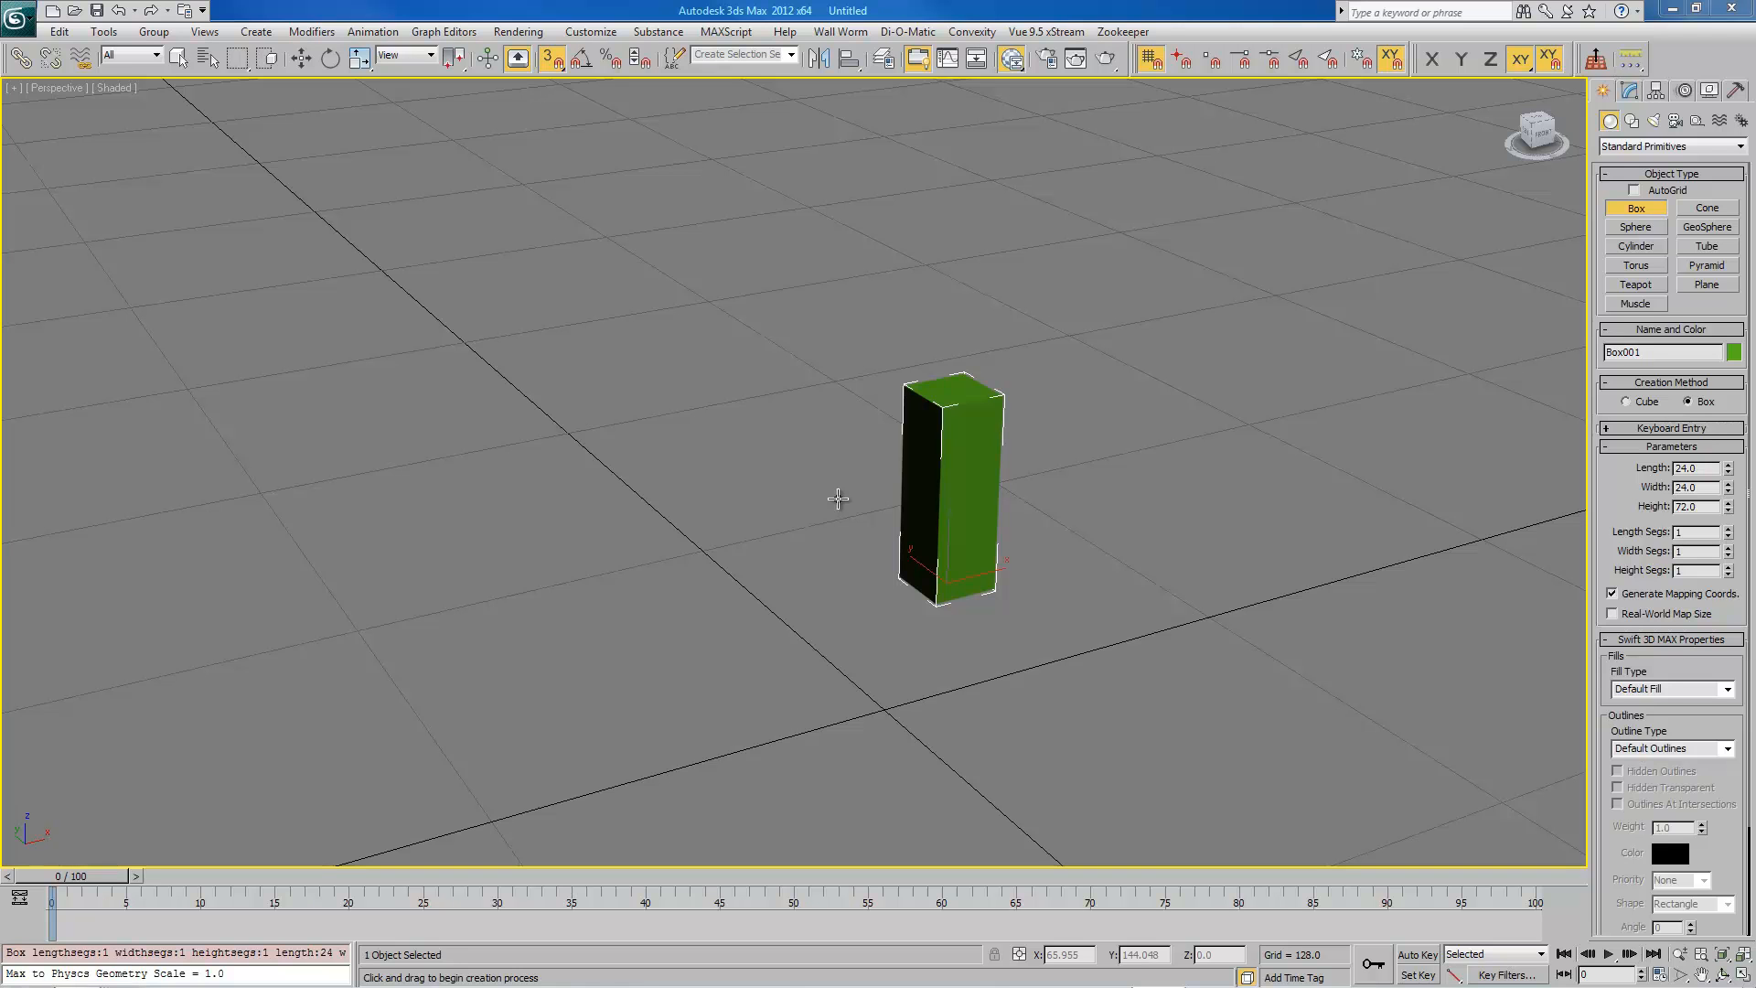
Step: Show the Wall Worm menu, then the Convexity plugin's tool list
left_click(839, 31)
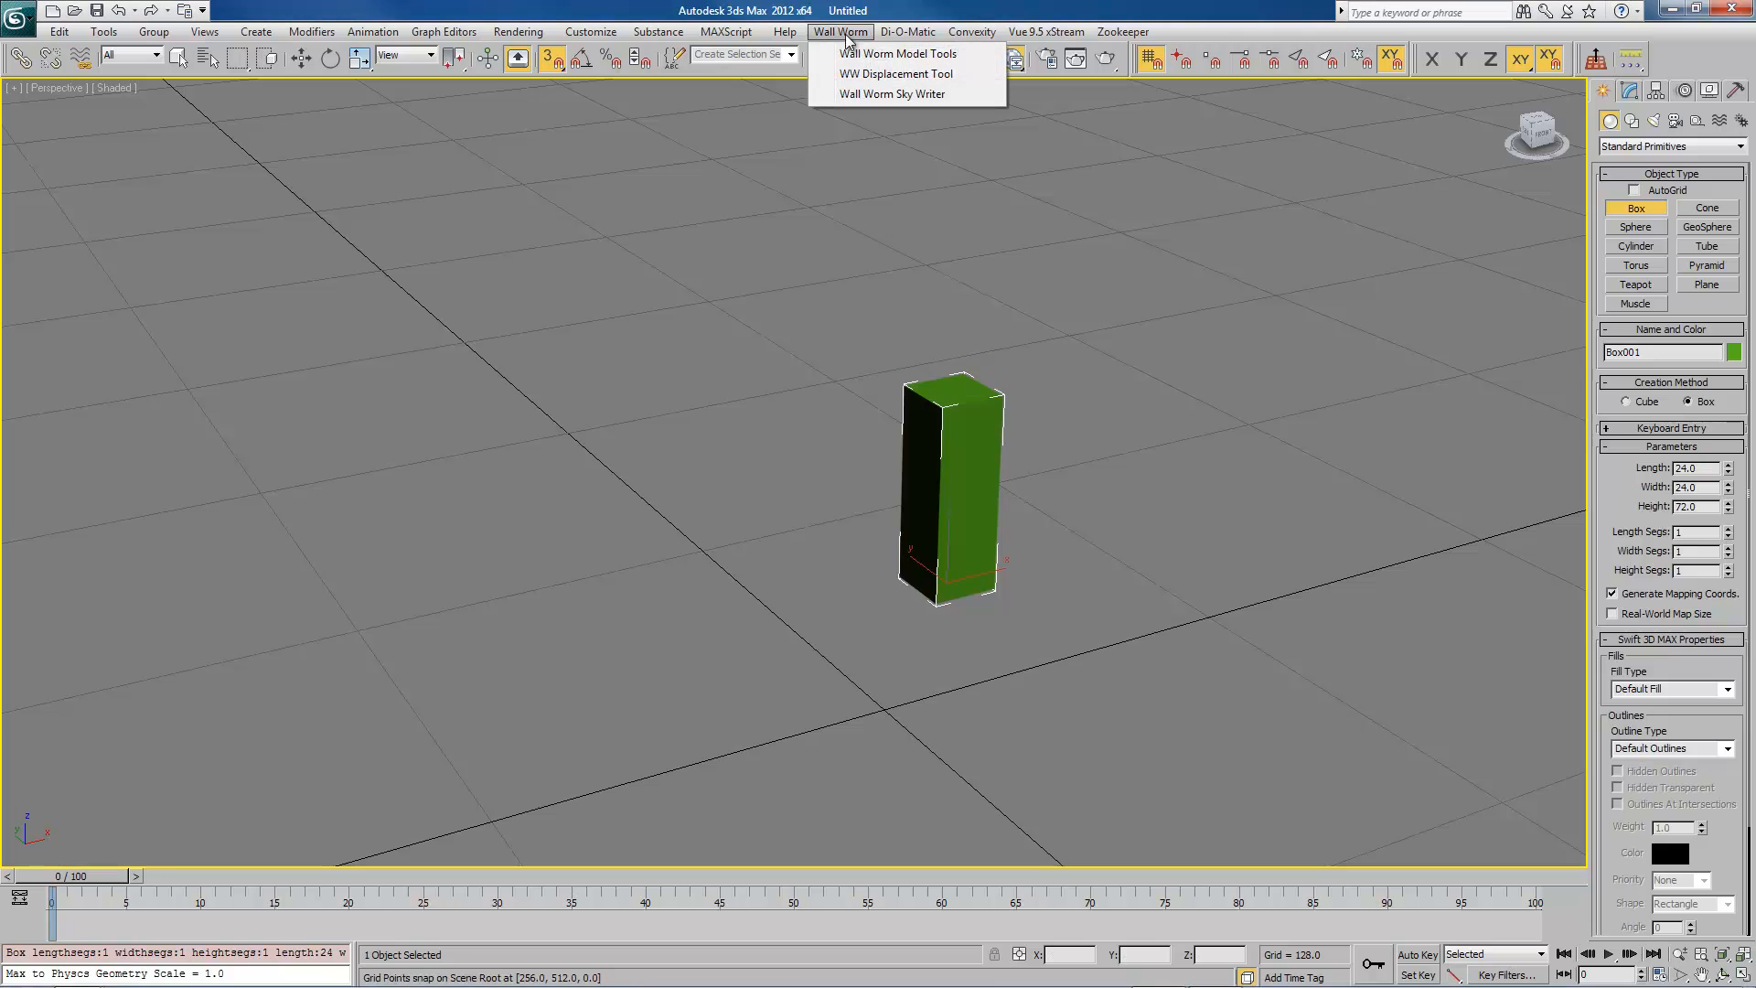
mouse_move(896, 53)
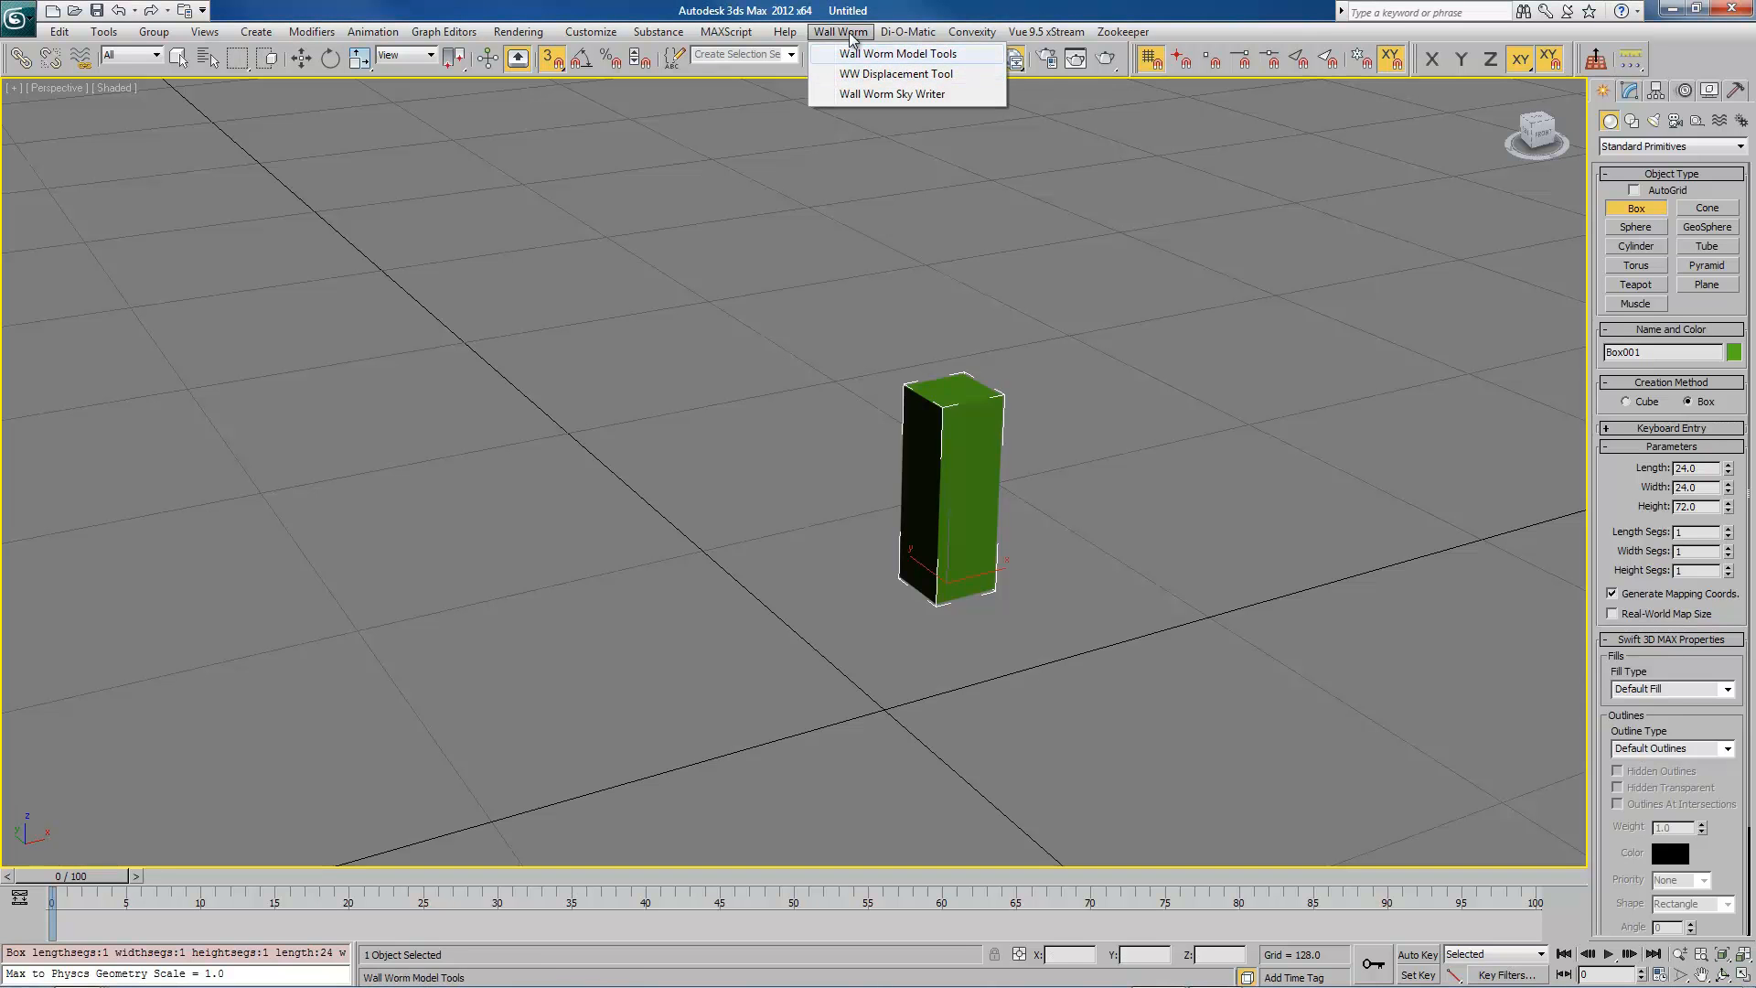
left_click(972, 31)
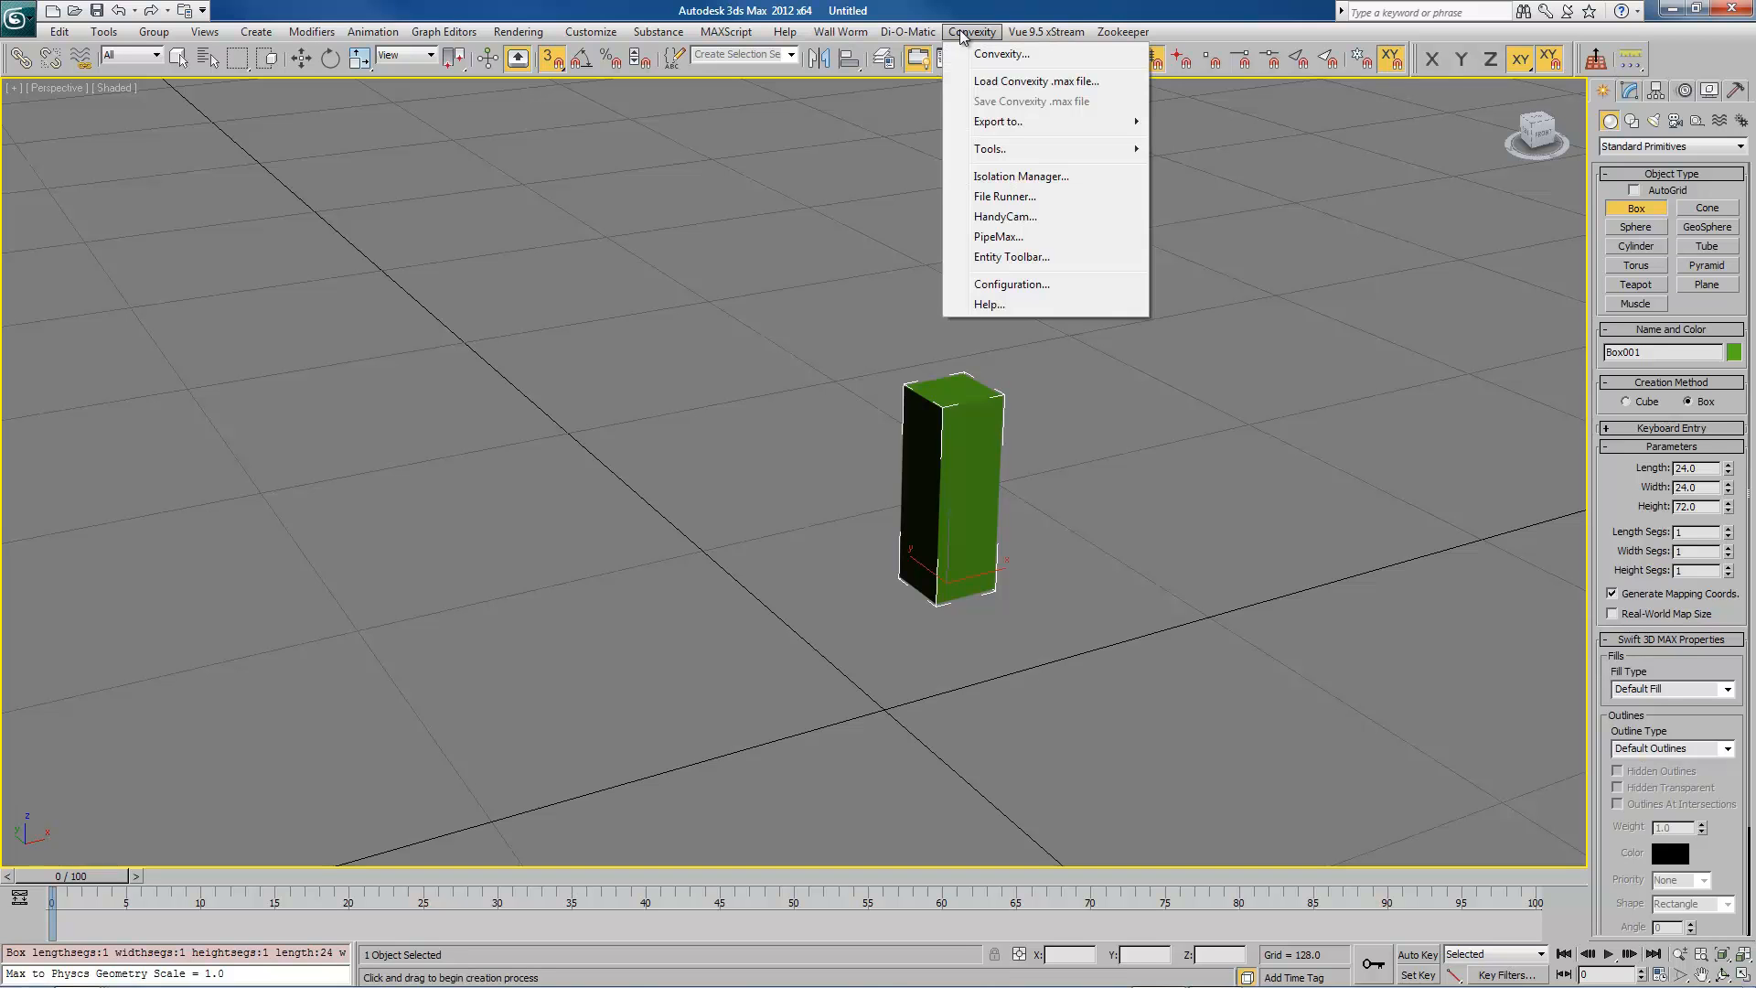
mouse_move(998, 53)
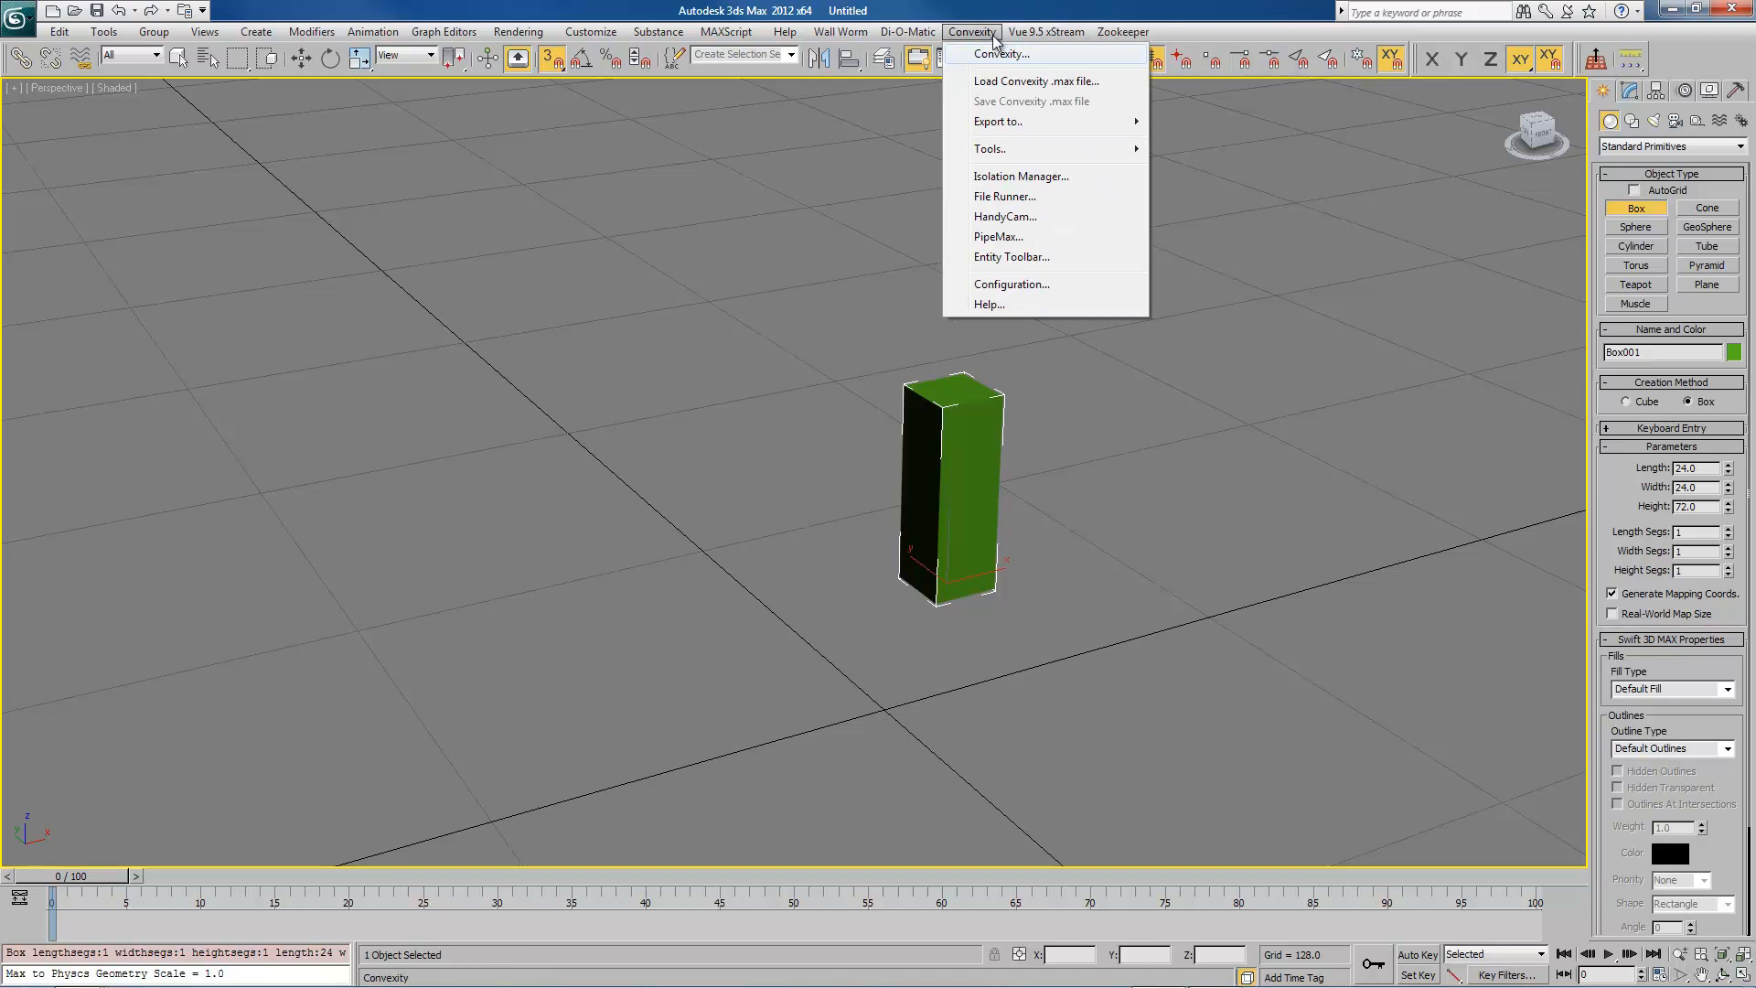